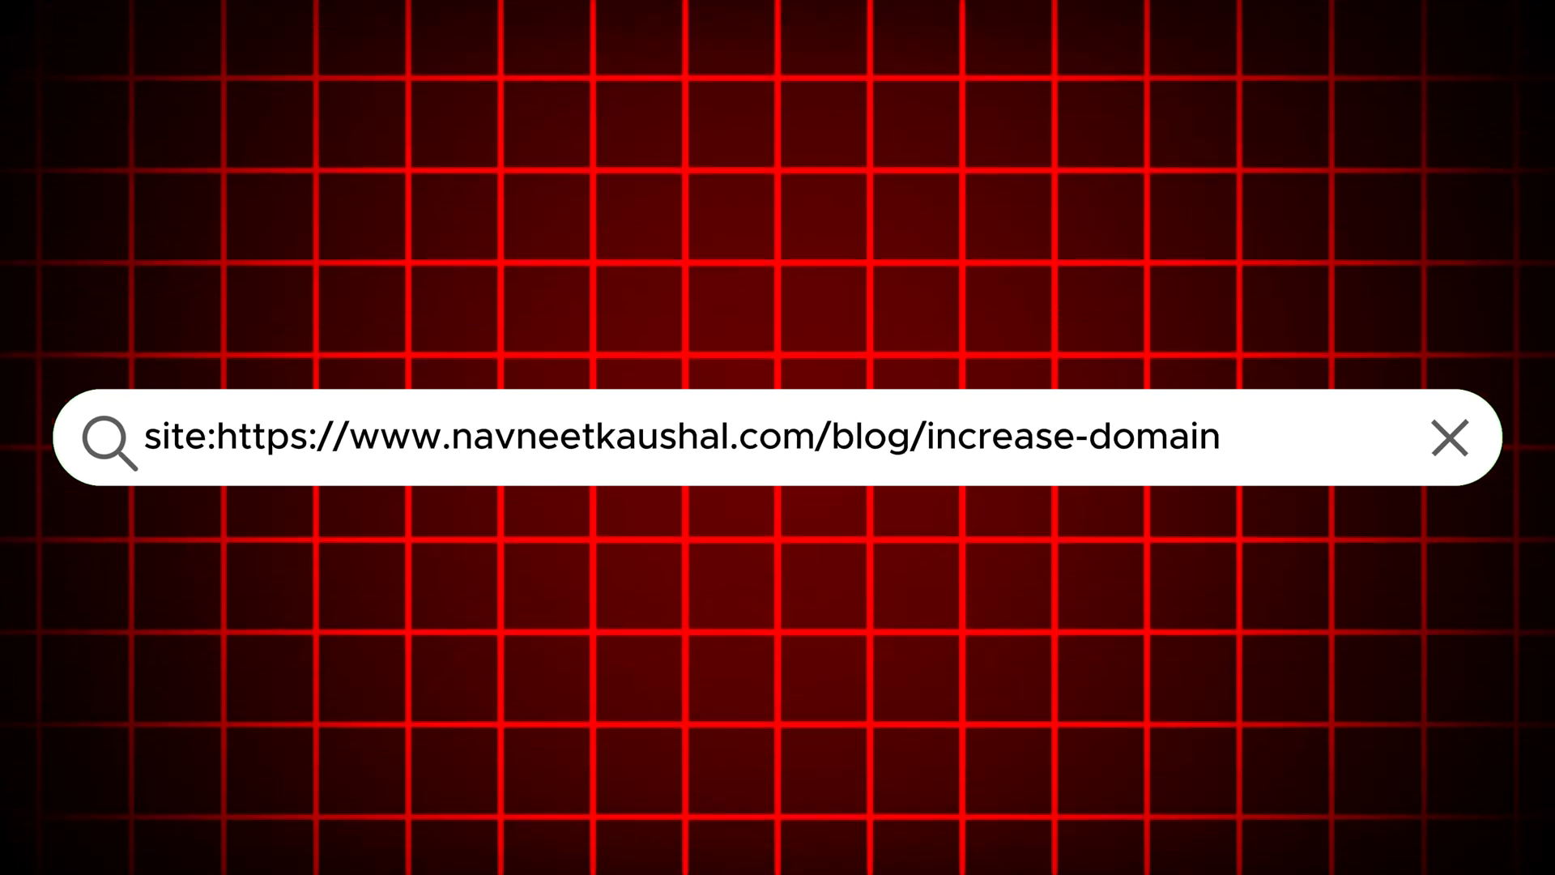
- Search Google for site:navneetkaushal.com to list the domain's indexed pages
type("-authority/")
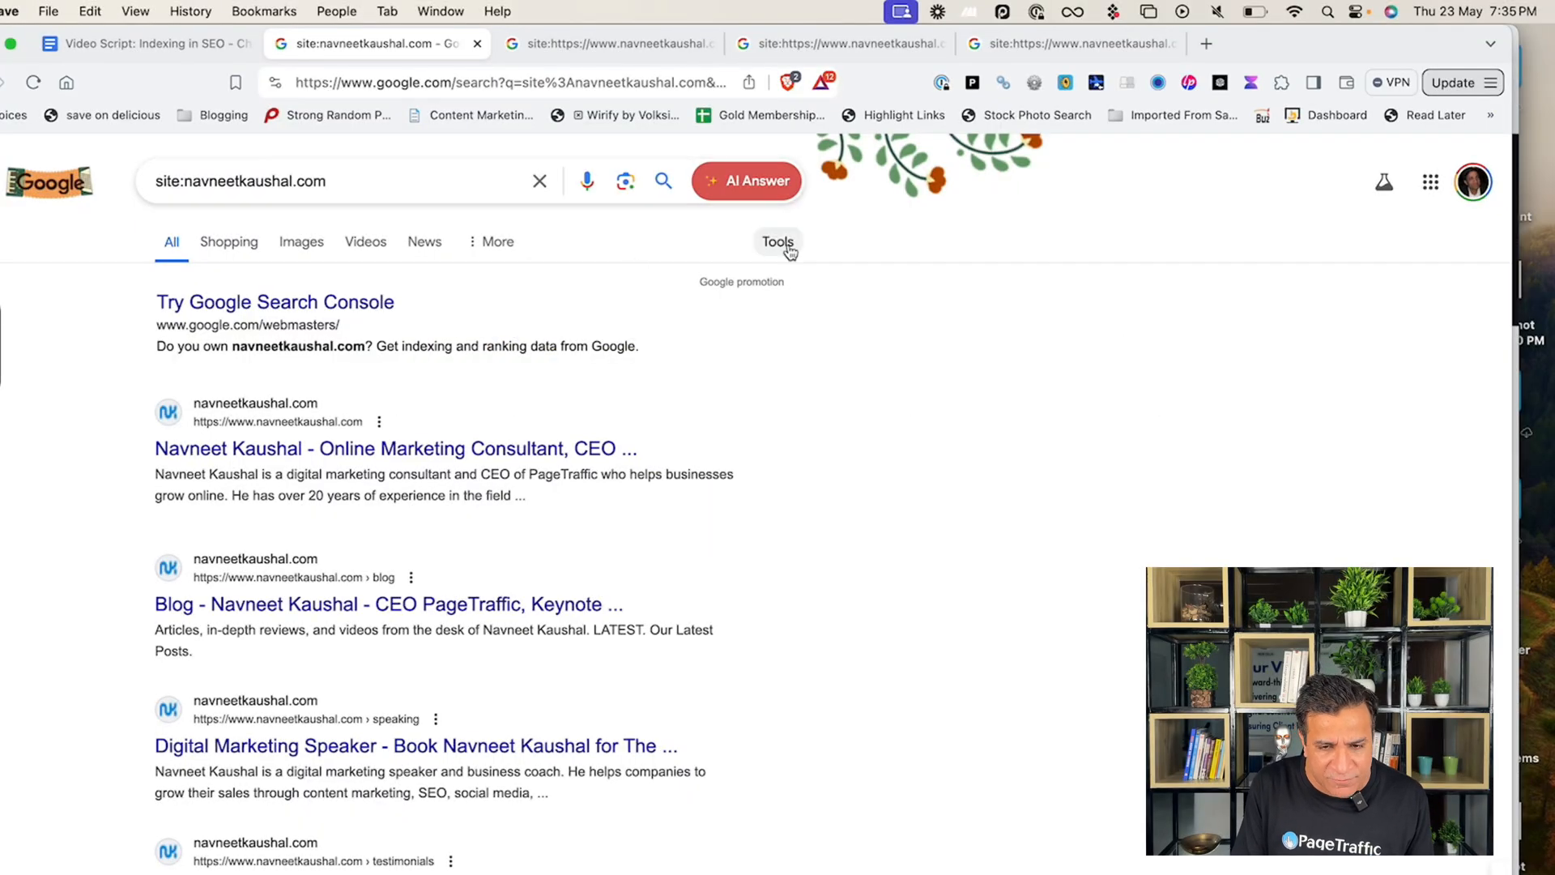
mouse_move(649, 259)
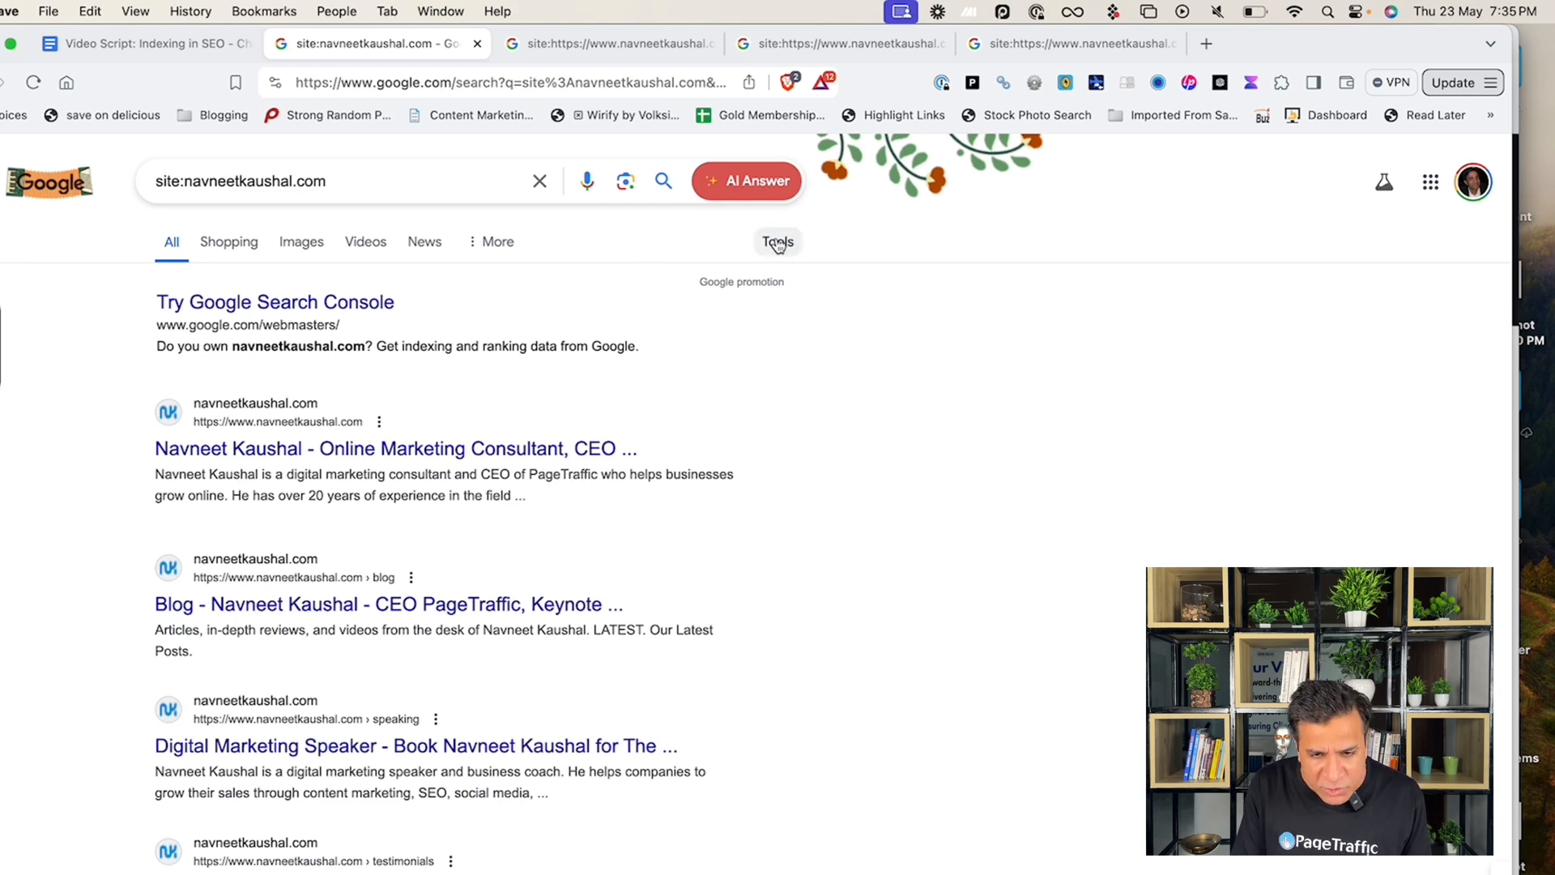
- Reveal the result count for site:navneetkaushal.com, about 86 results, using Tools
left_click(777, 241)
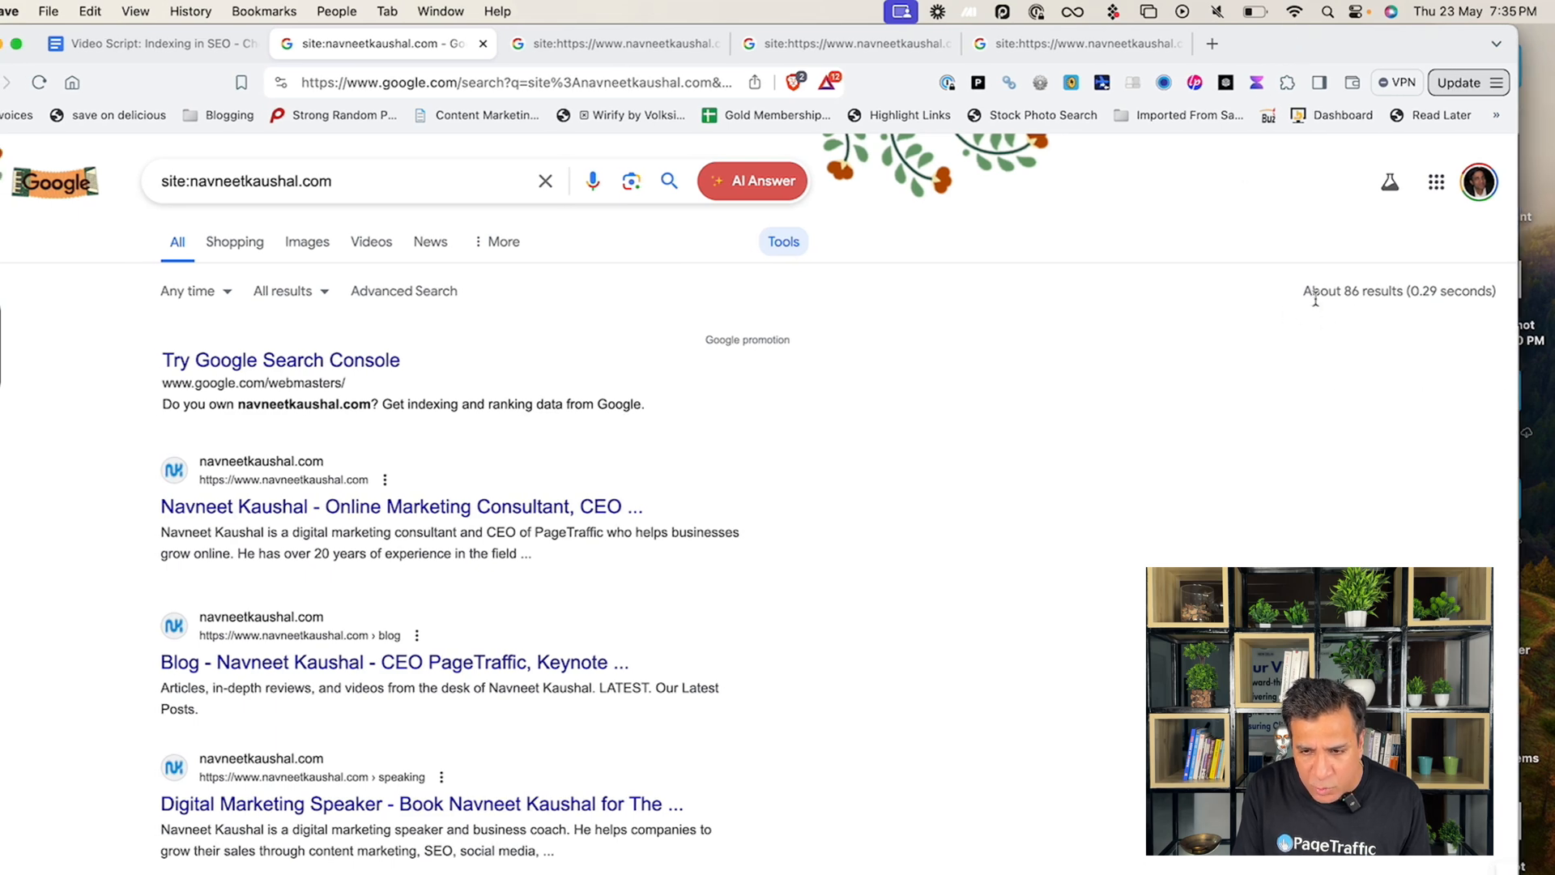
mouse_move(1166, 345)
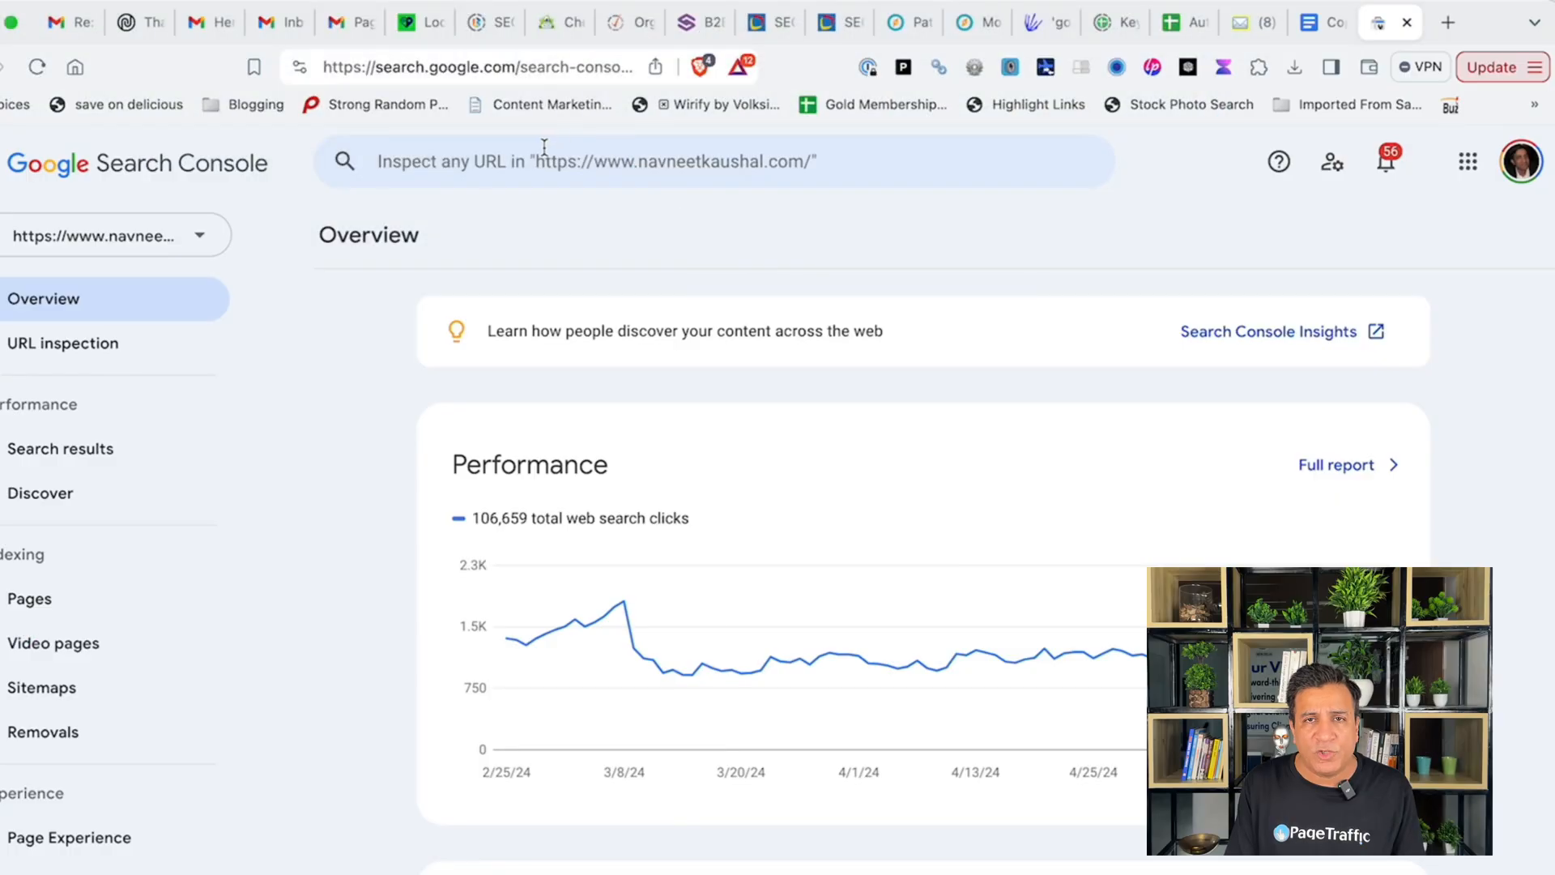
- Confirm the increase-domain-authority post is indexed, then view Page indexing: 62 indexed, 111 not
type("https://www.navneetkaushal.com/blog/increase-domain-authority")
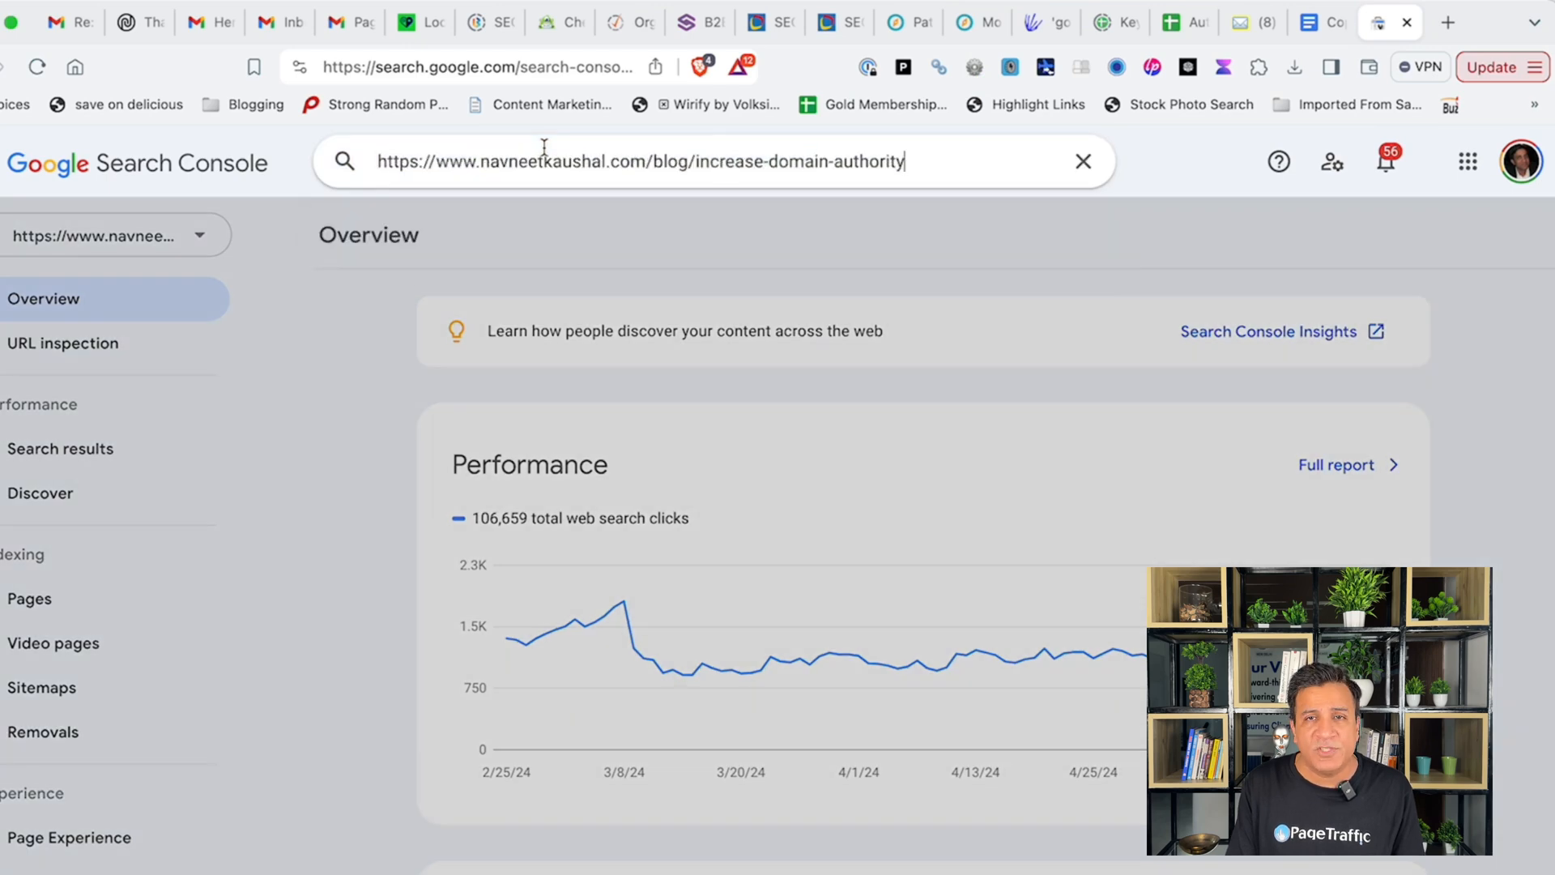
key("Enter")
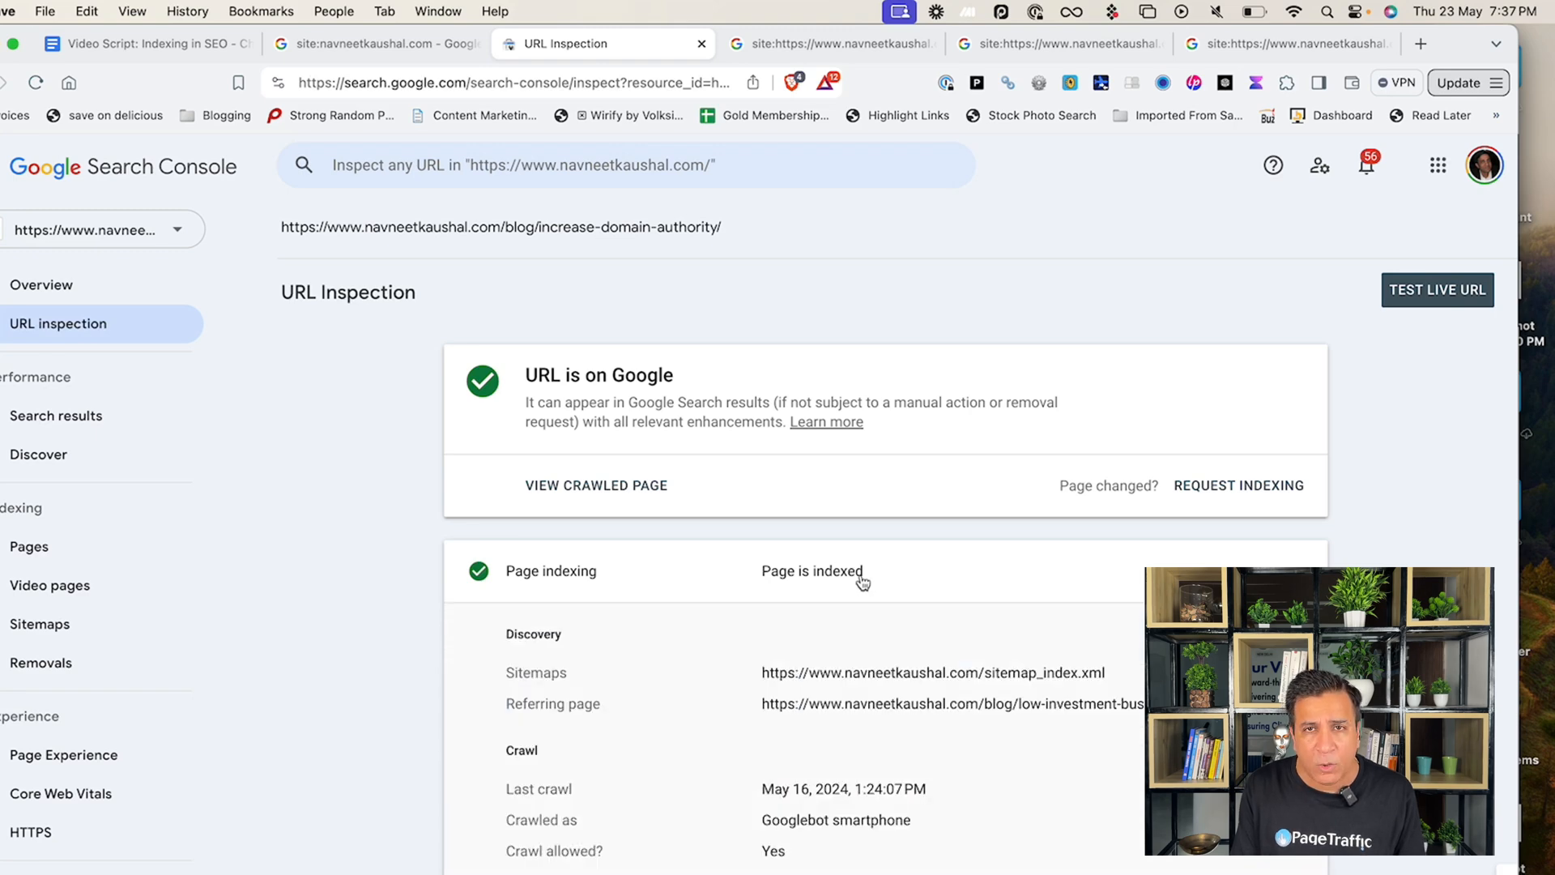
mouse_move(760, 523)
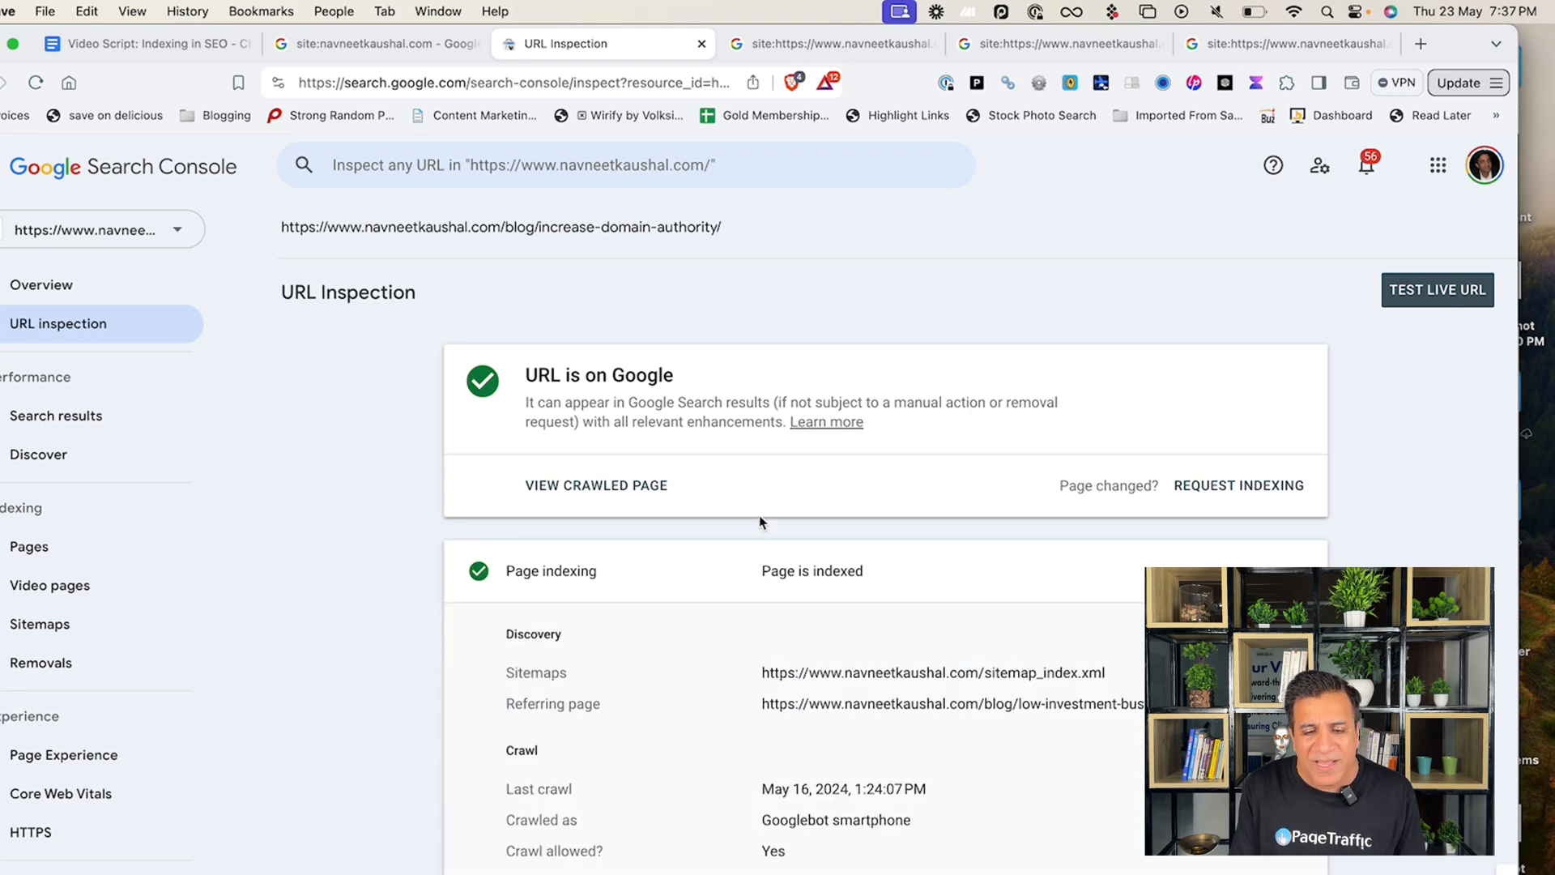
mouse_move(721, 481)
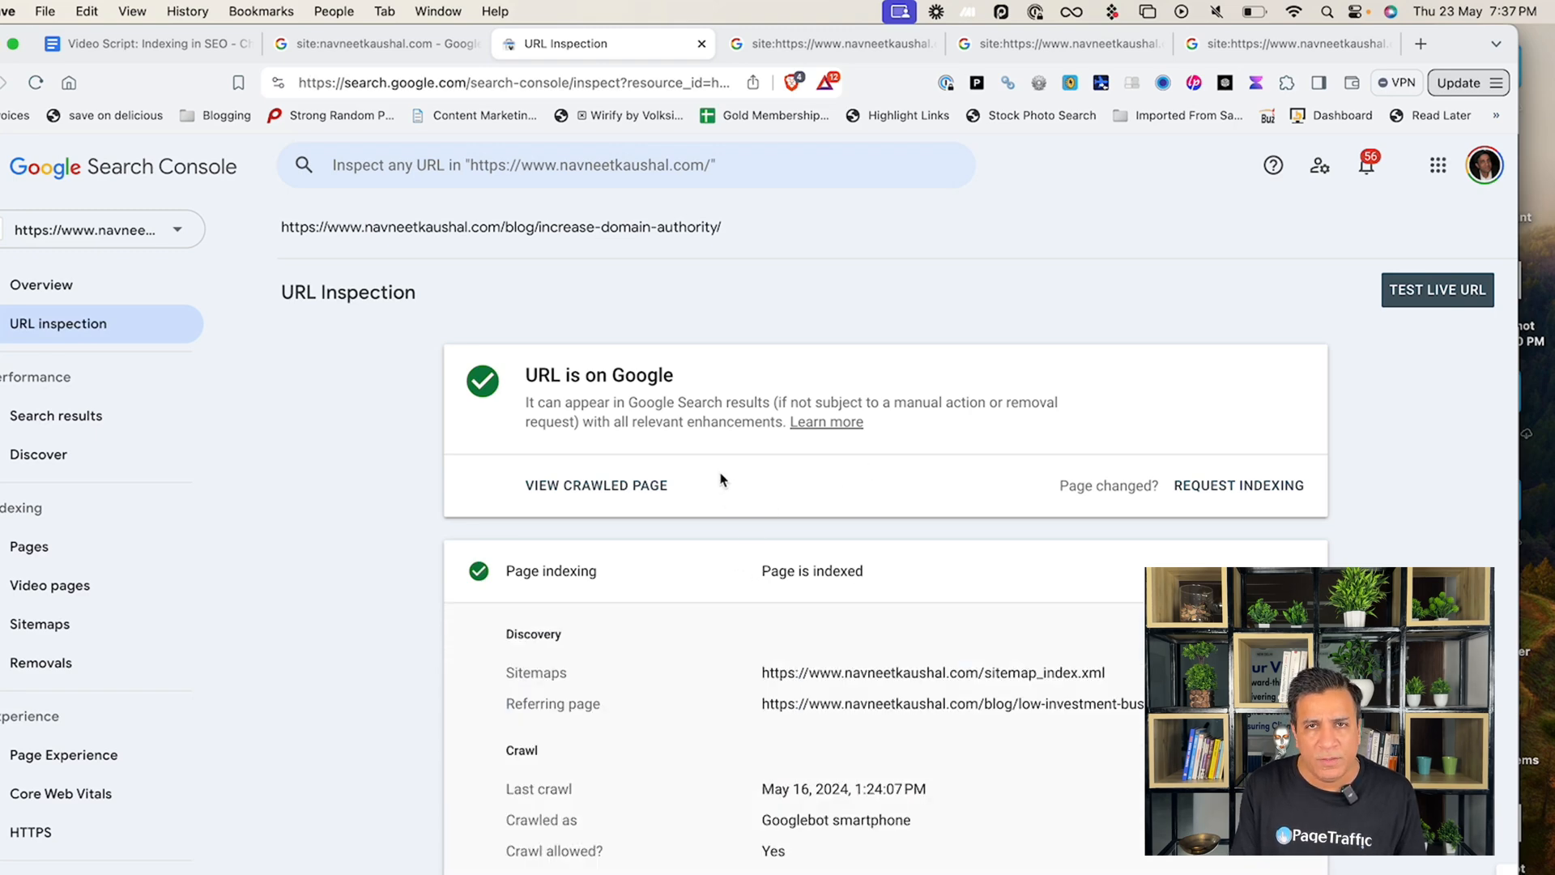
left_click(30, 544)
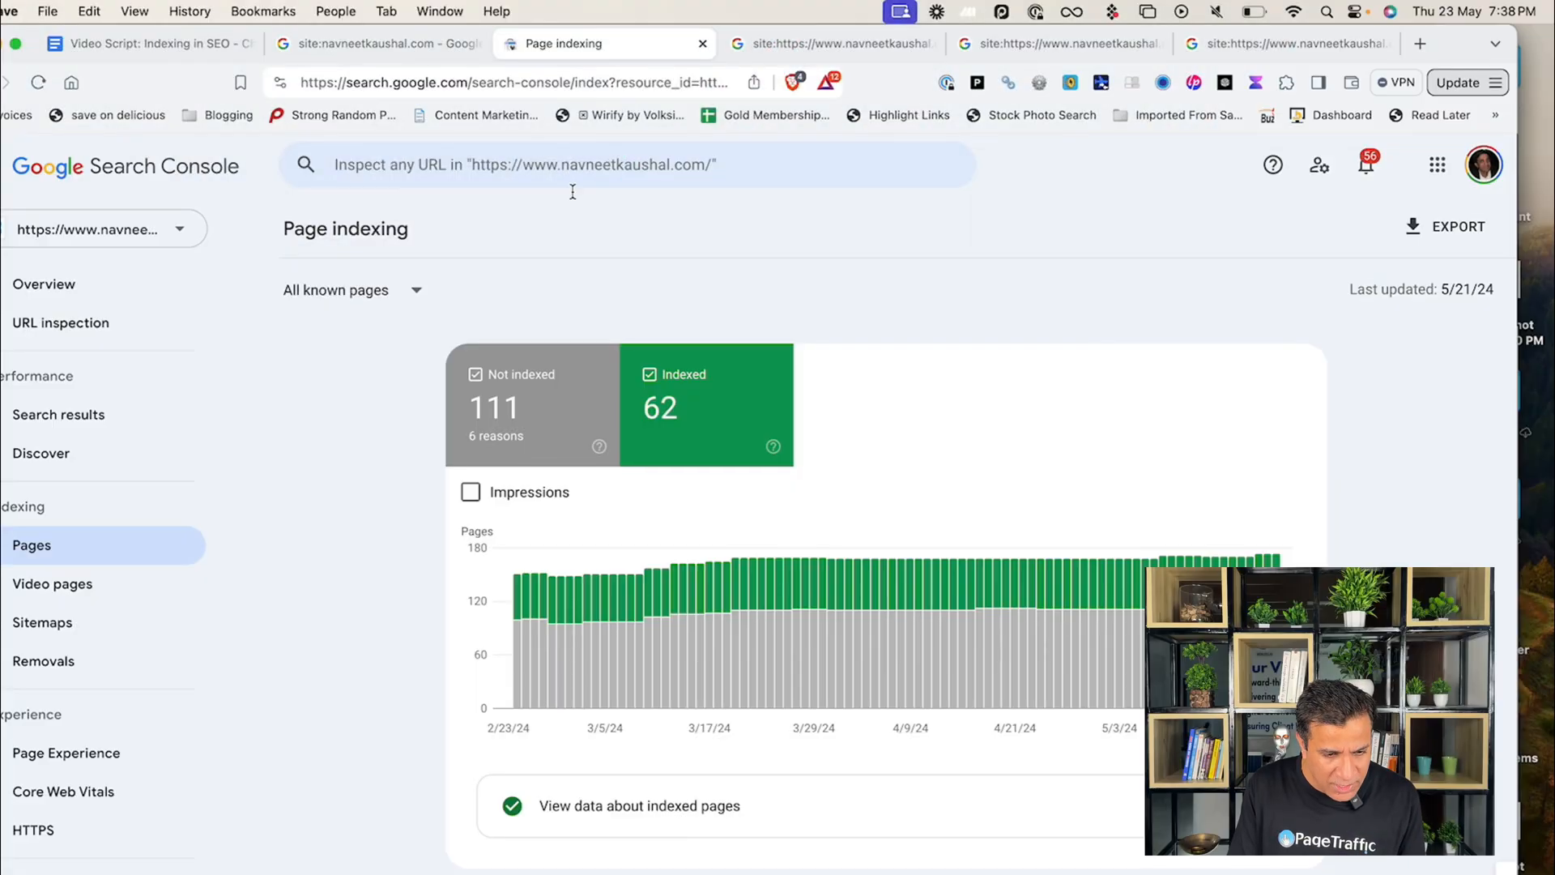
mouse_move(582, 326)
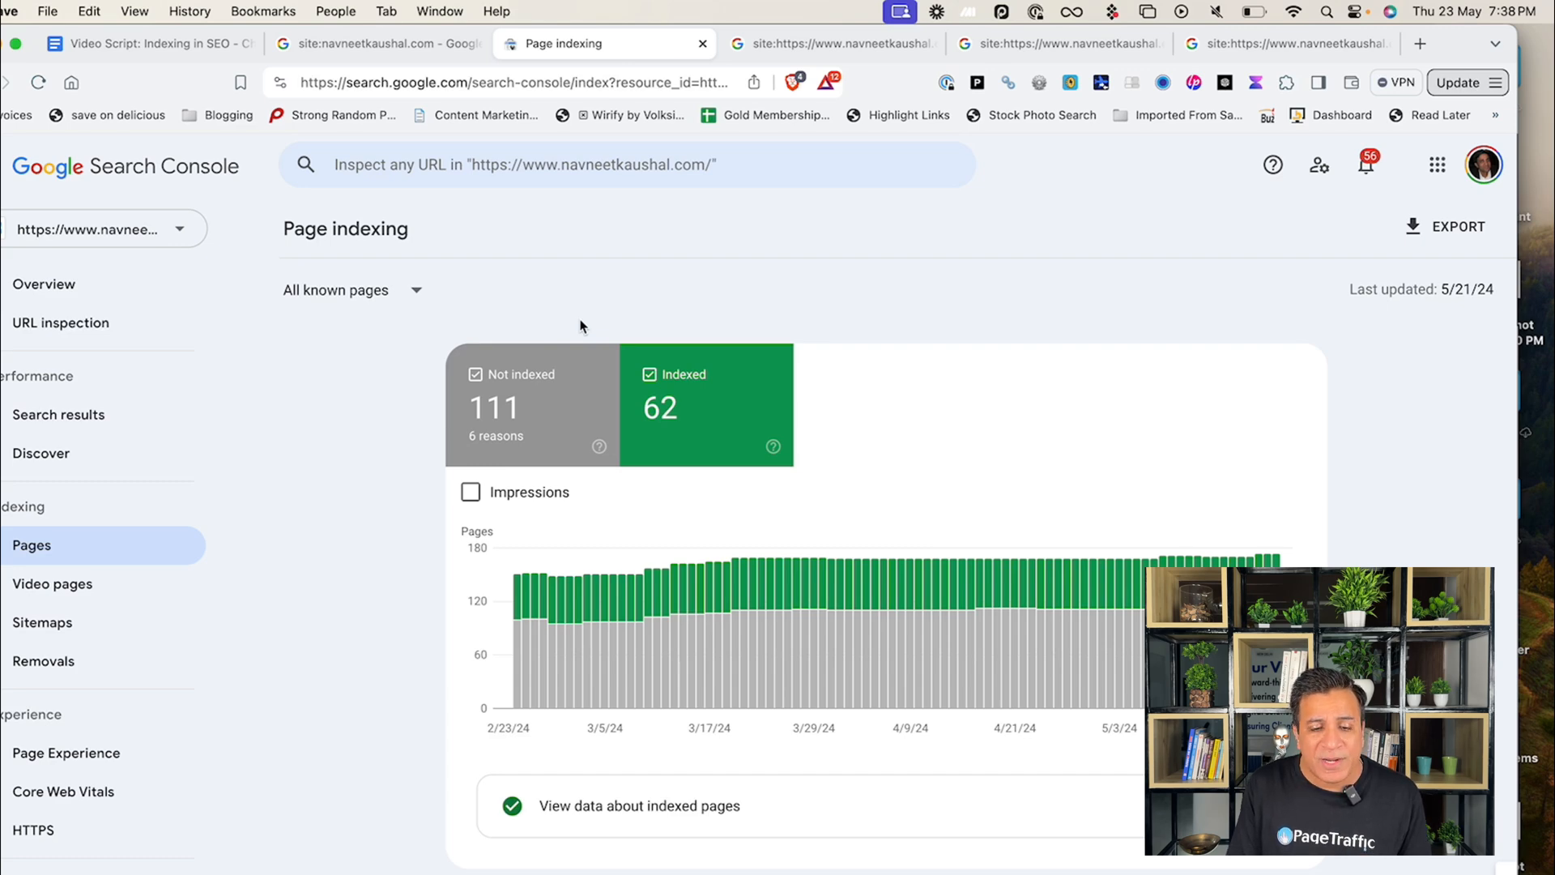
scroll("down", 3)
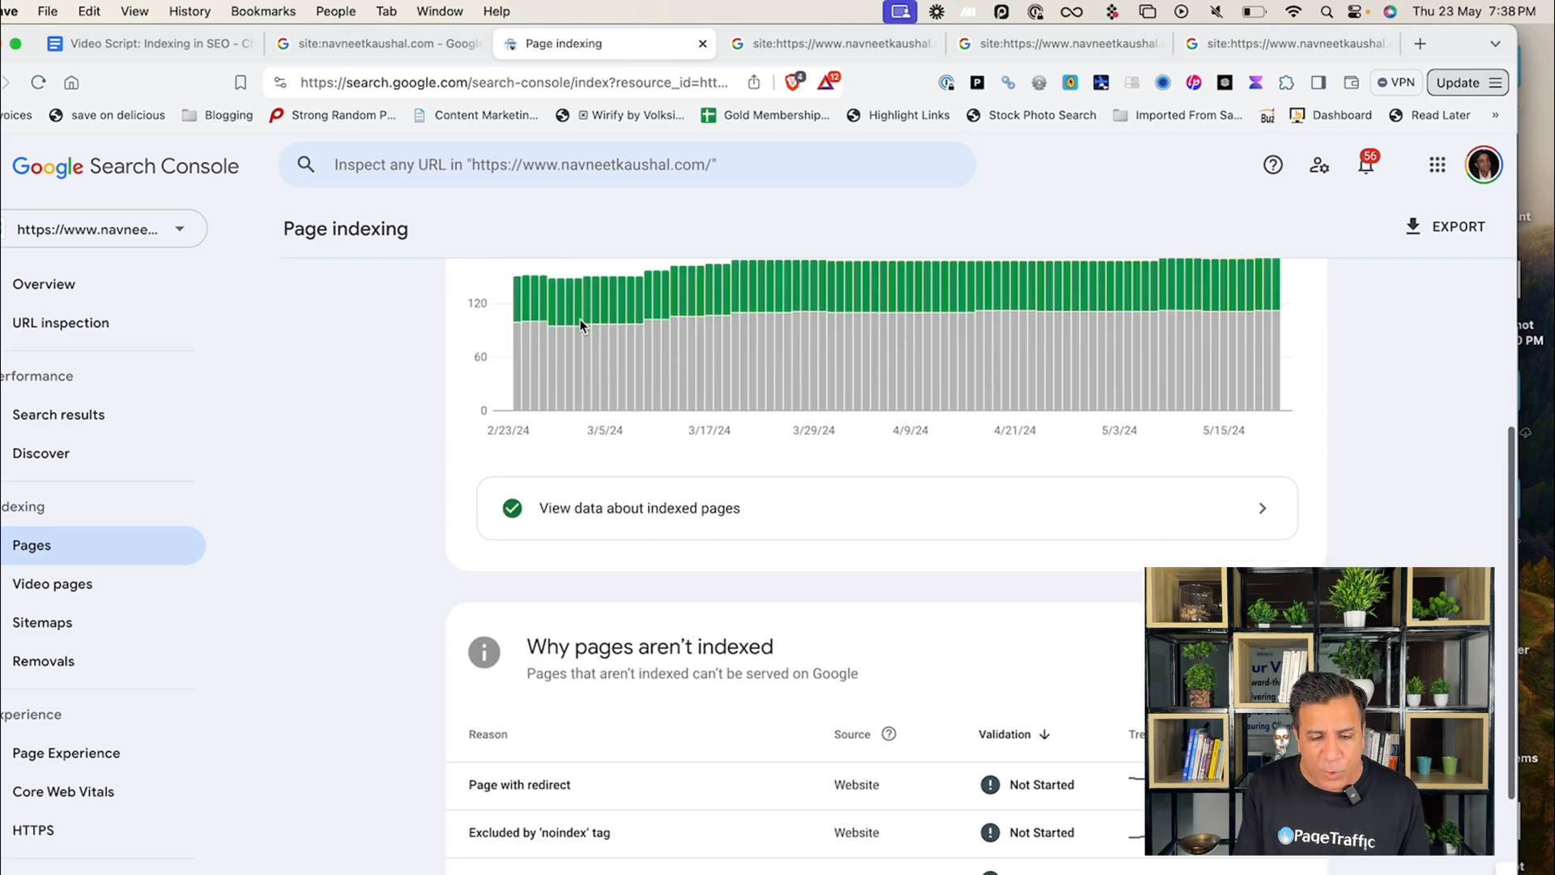
scroll("down", 3)
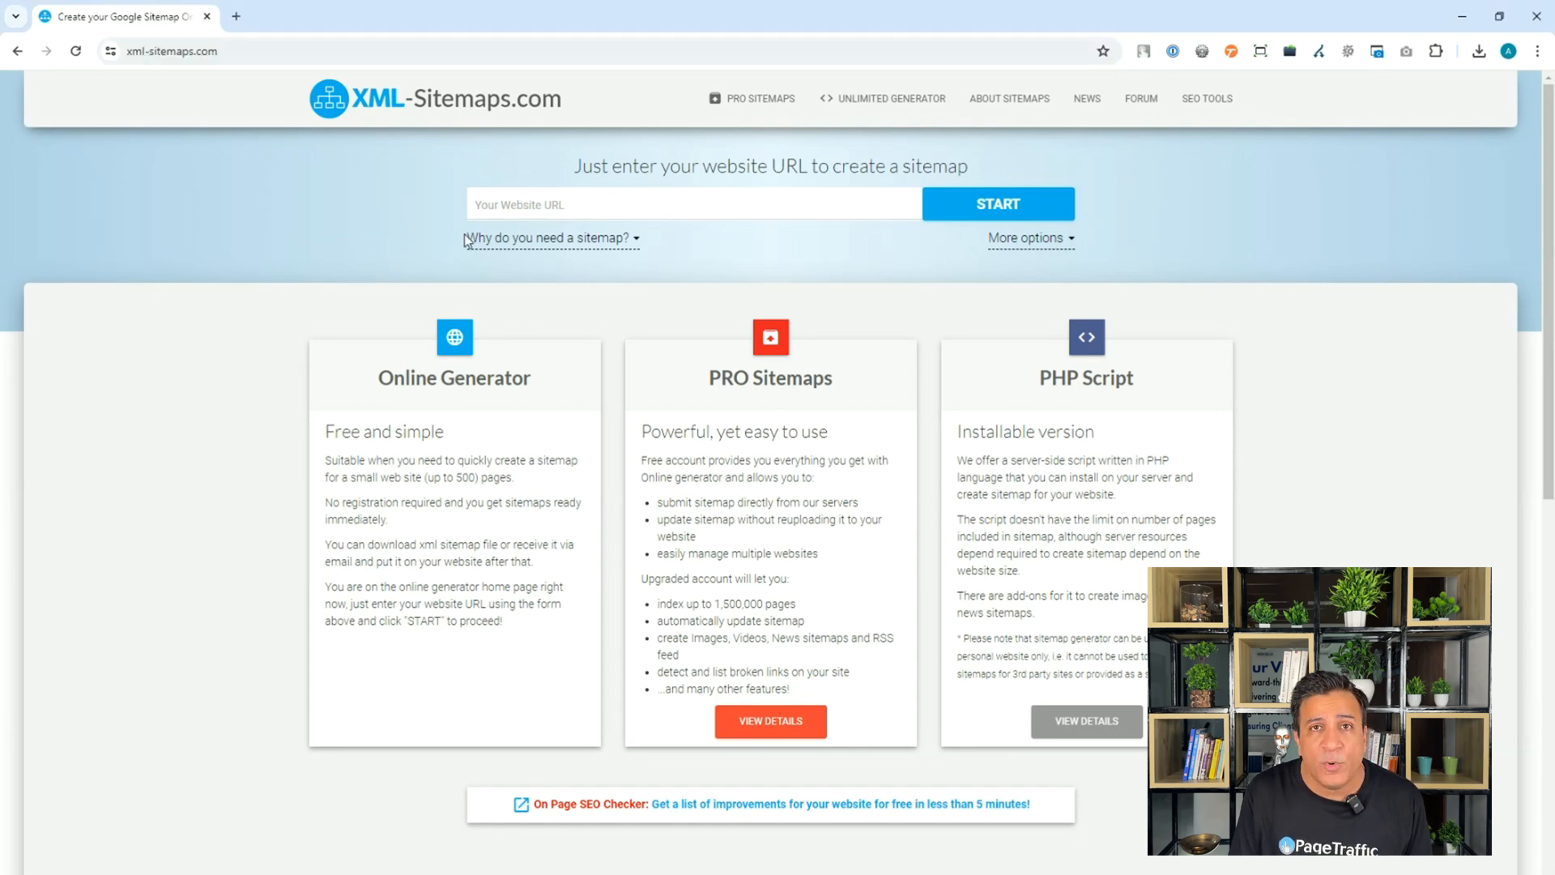
left_click(691, 203)
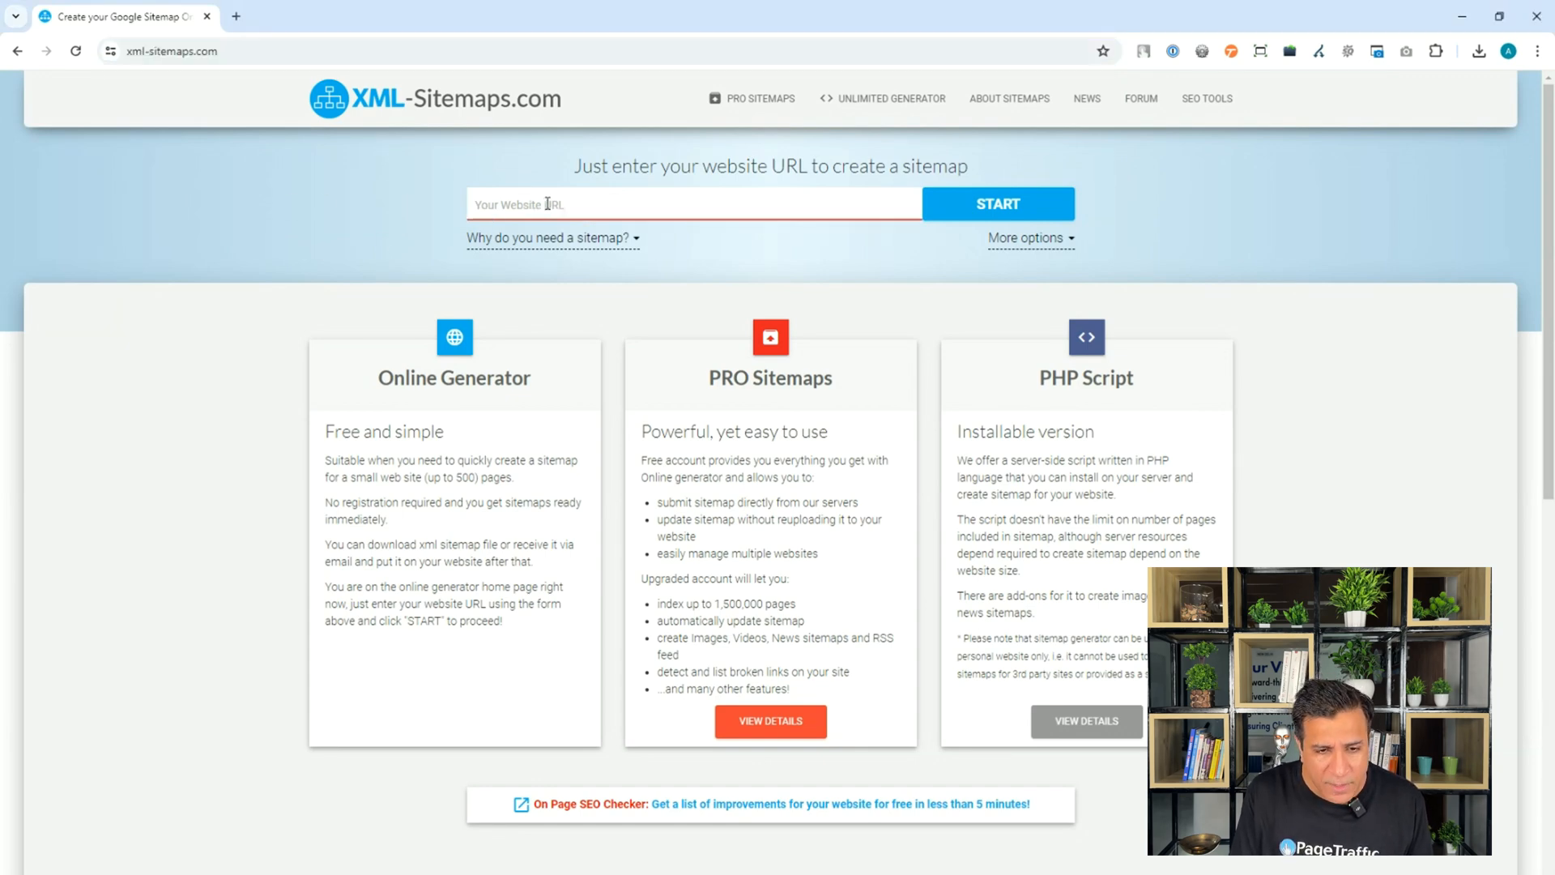
type("https://www.digitalwhitelabelagency.com/")
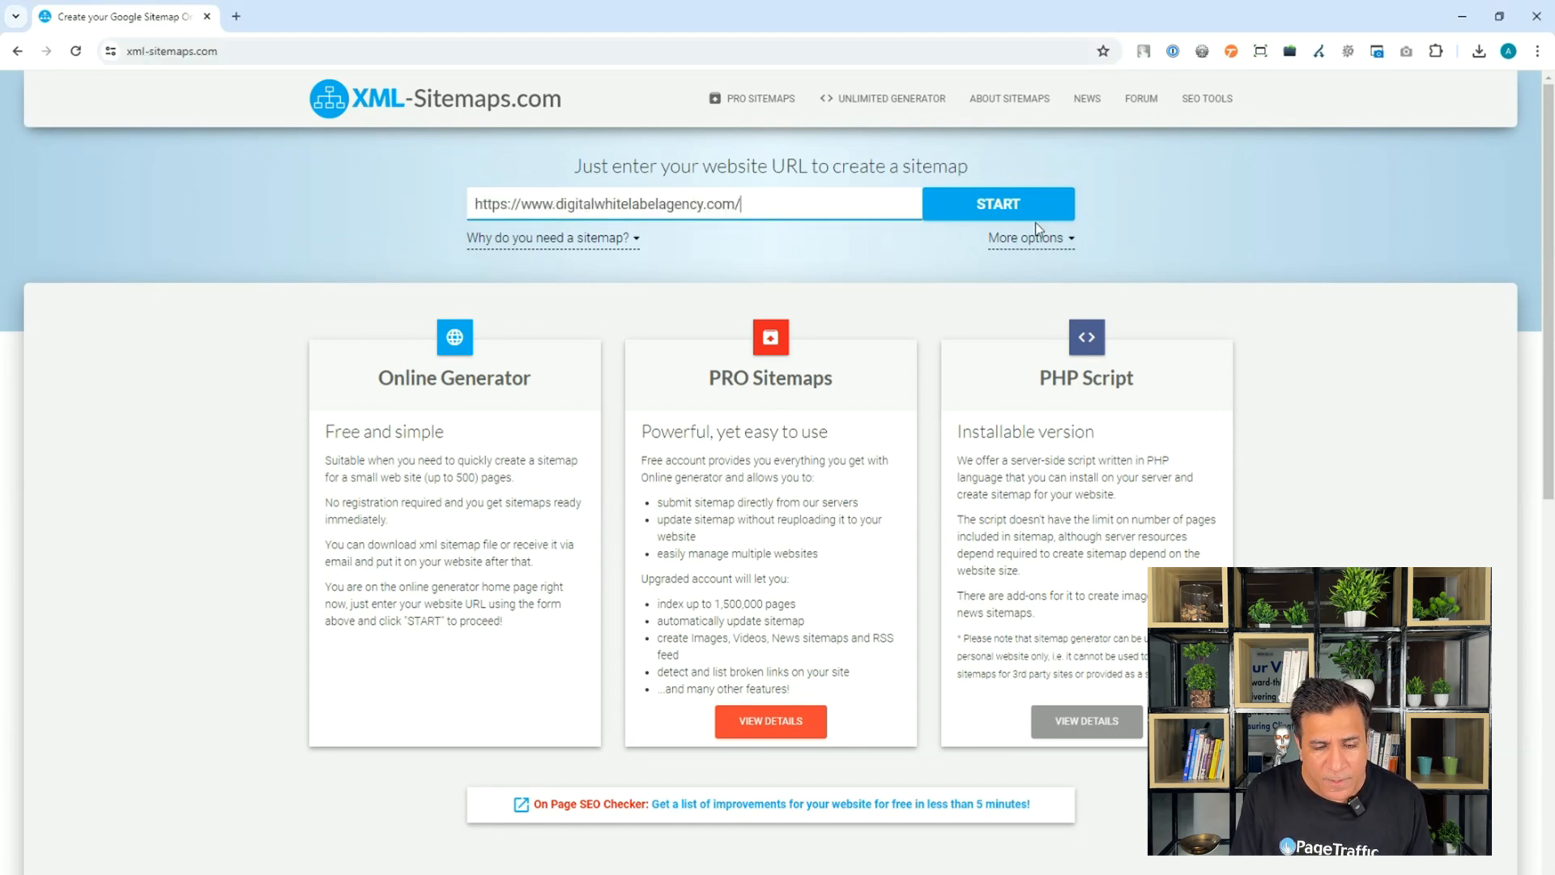
left_click(997, 203)
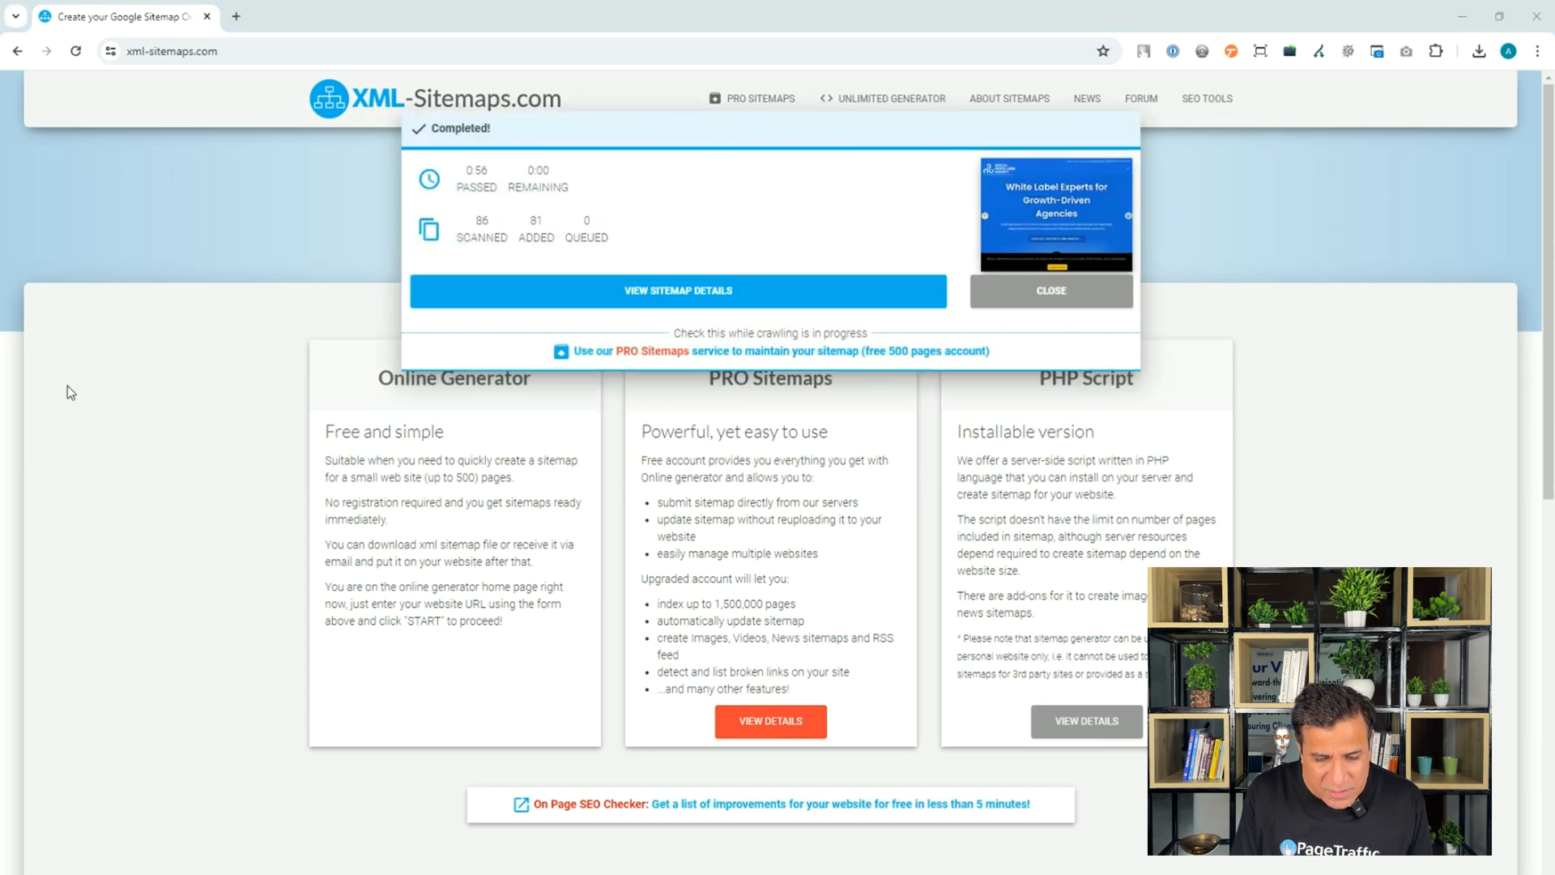
left_click(677, 291)
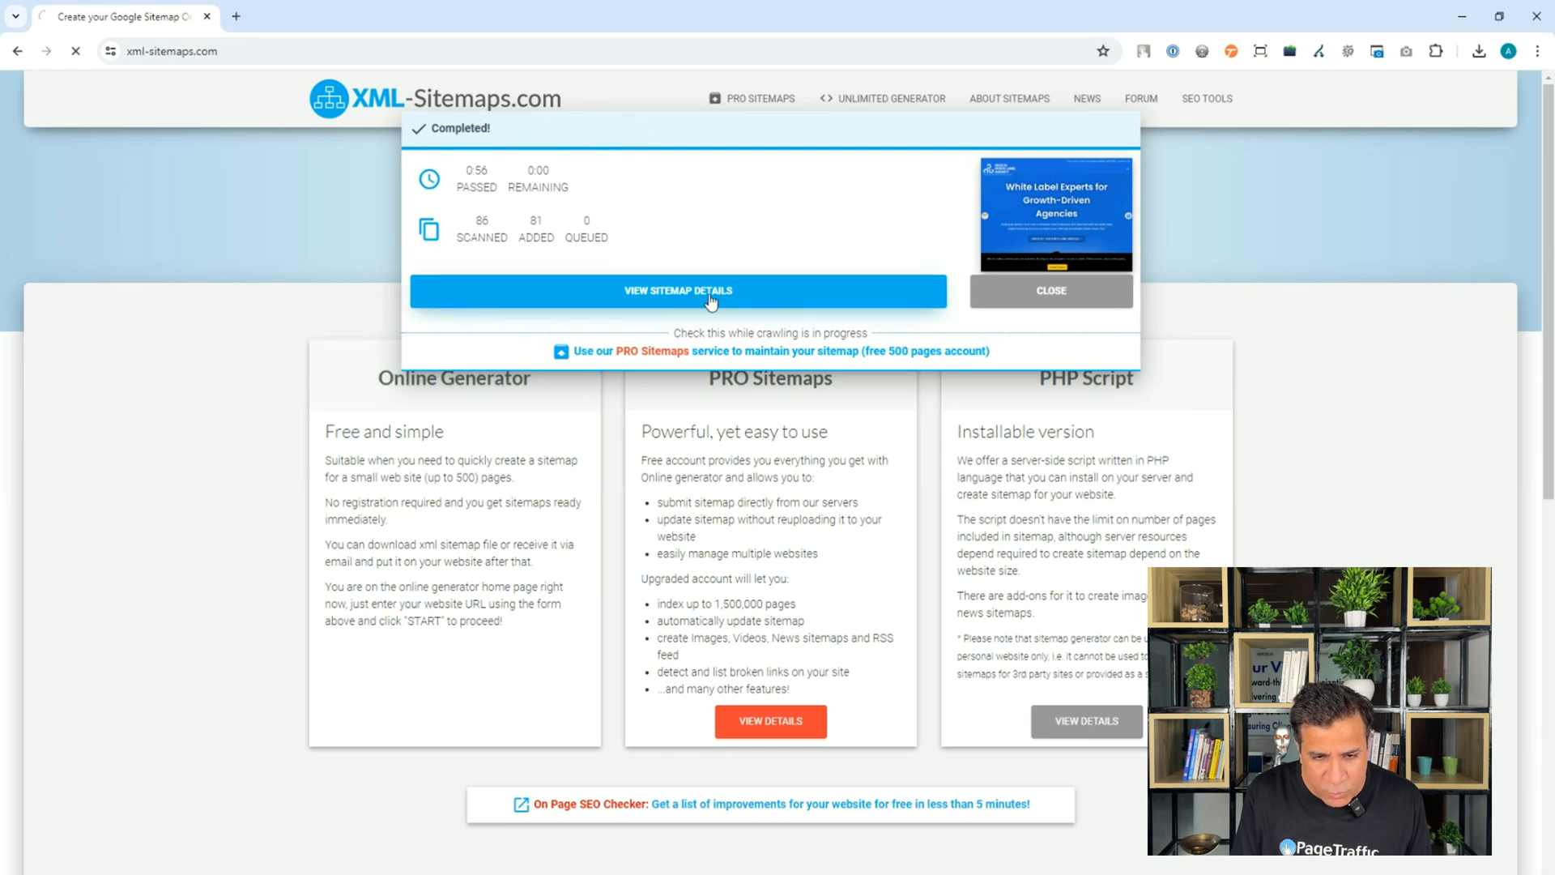
left_click(678, 291)
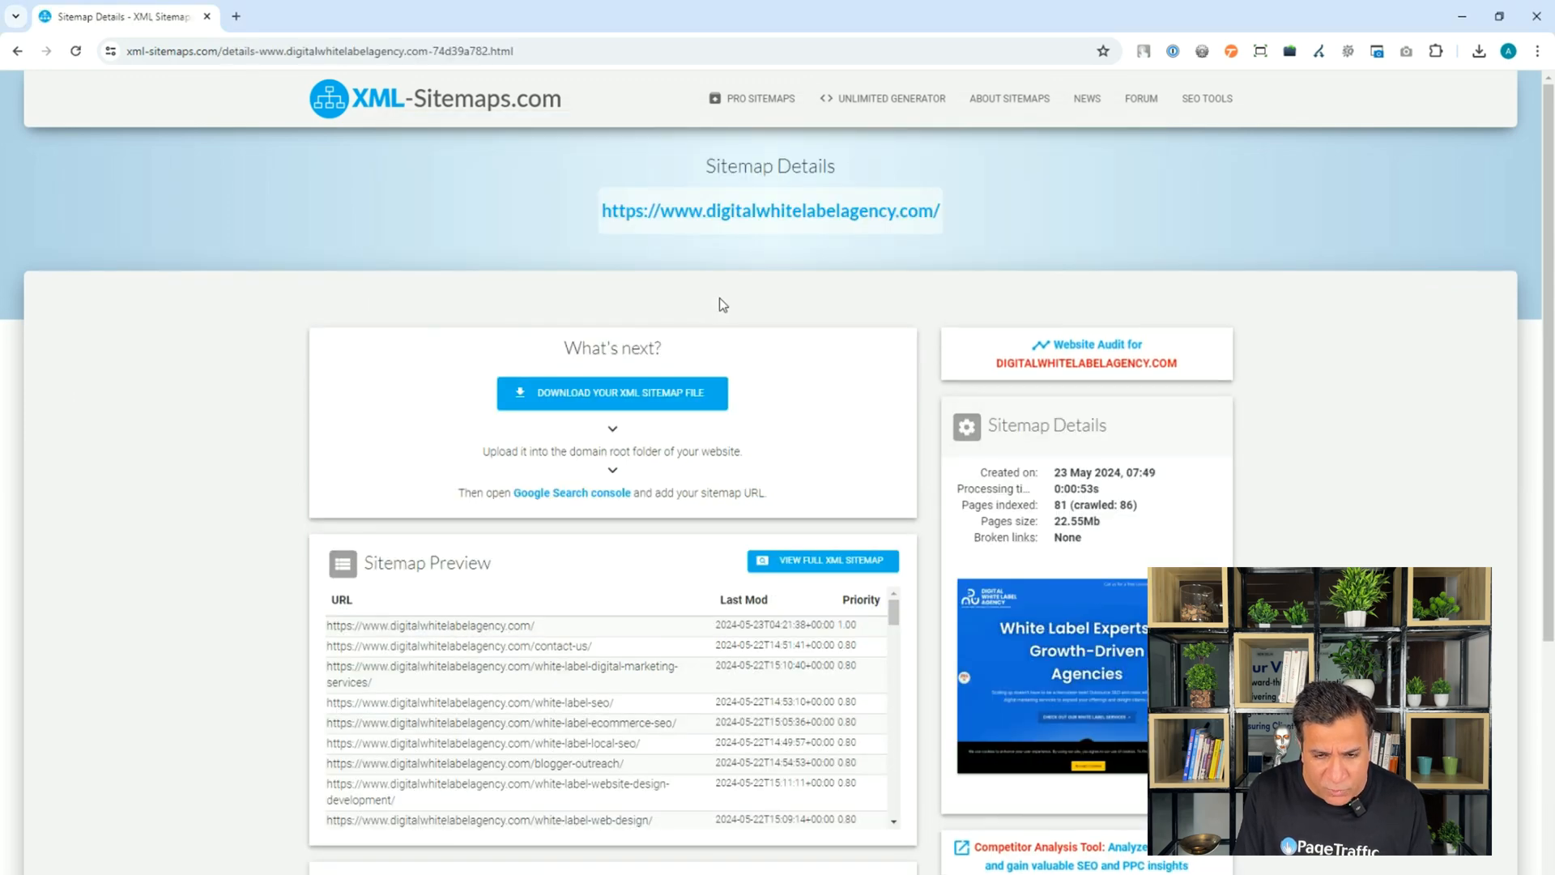
- Browse the full generated XML sitemap, then return to the sitemap details page
scroll("down", 3)
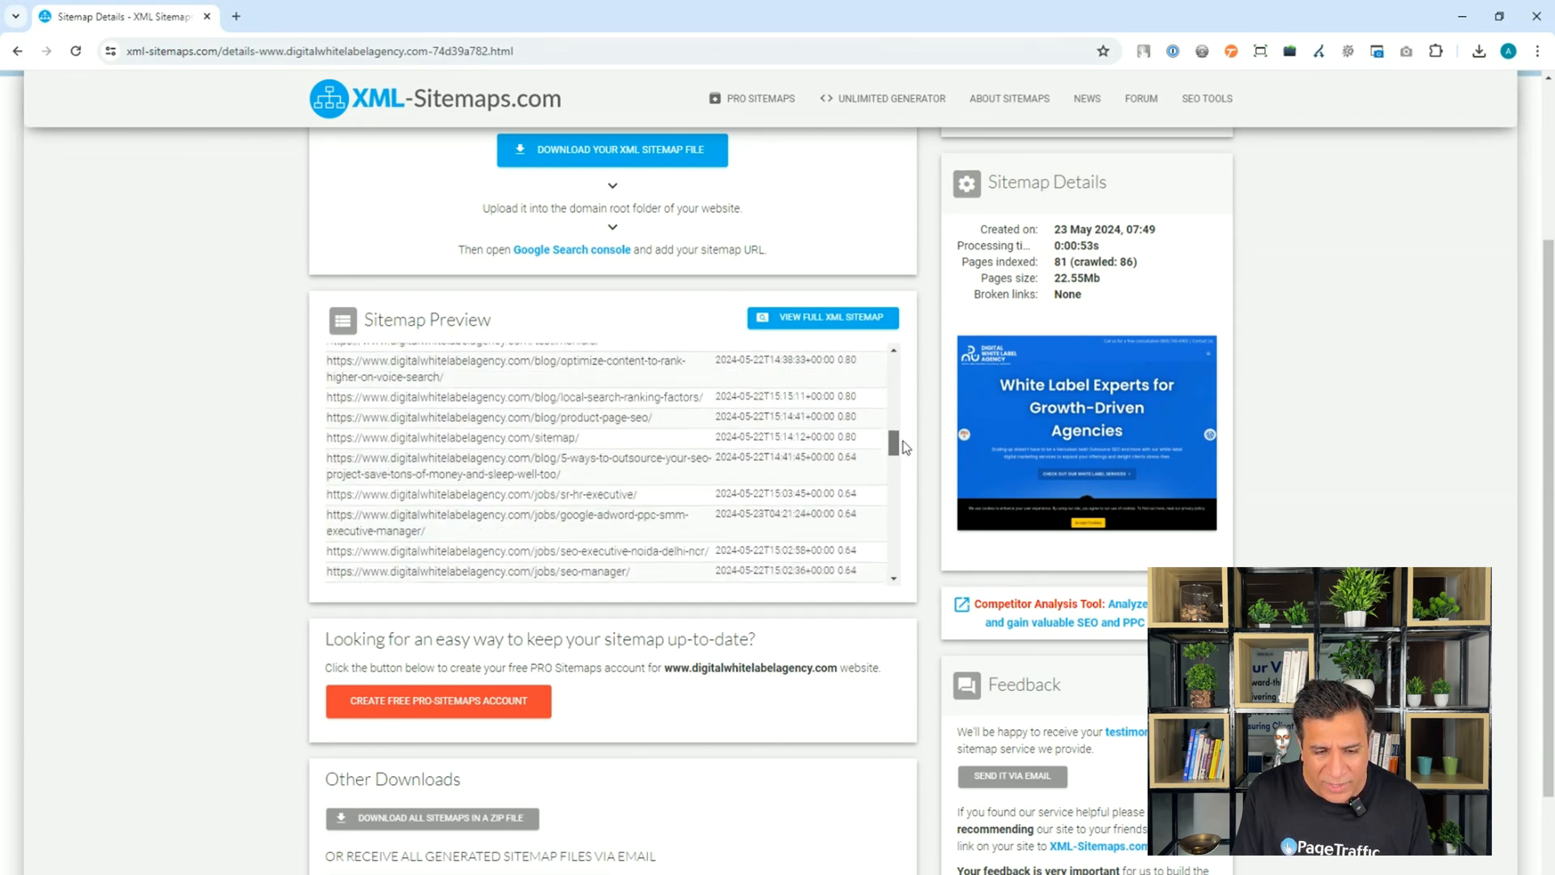
scroll("down", 3)
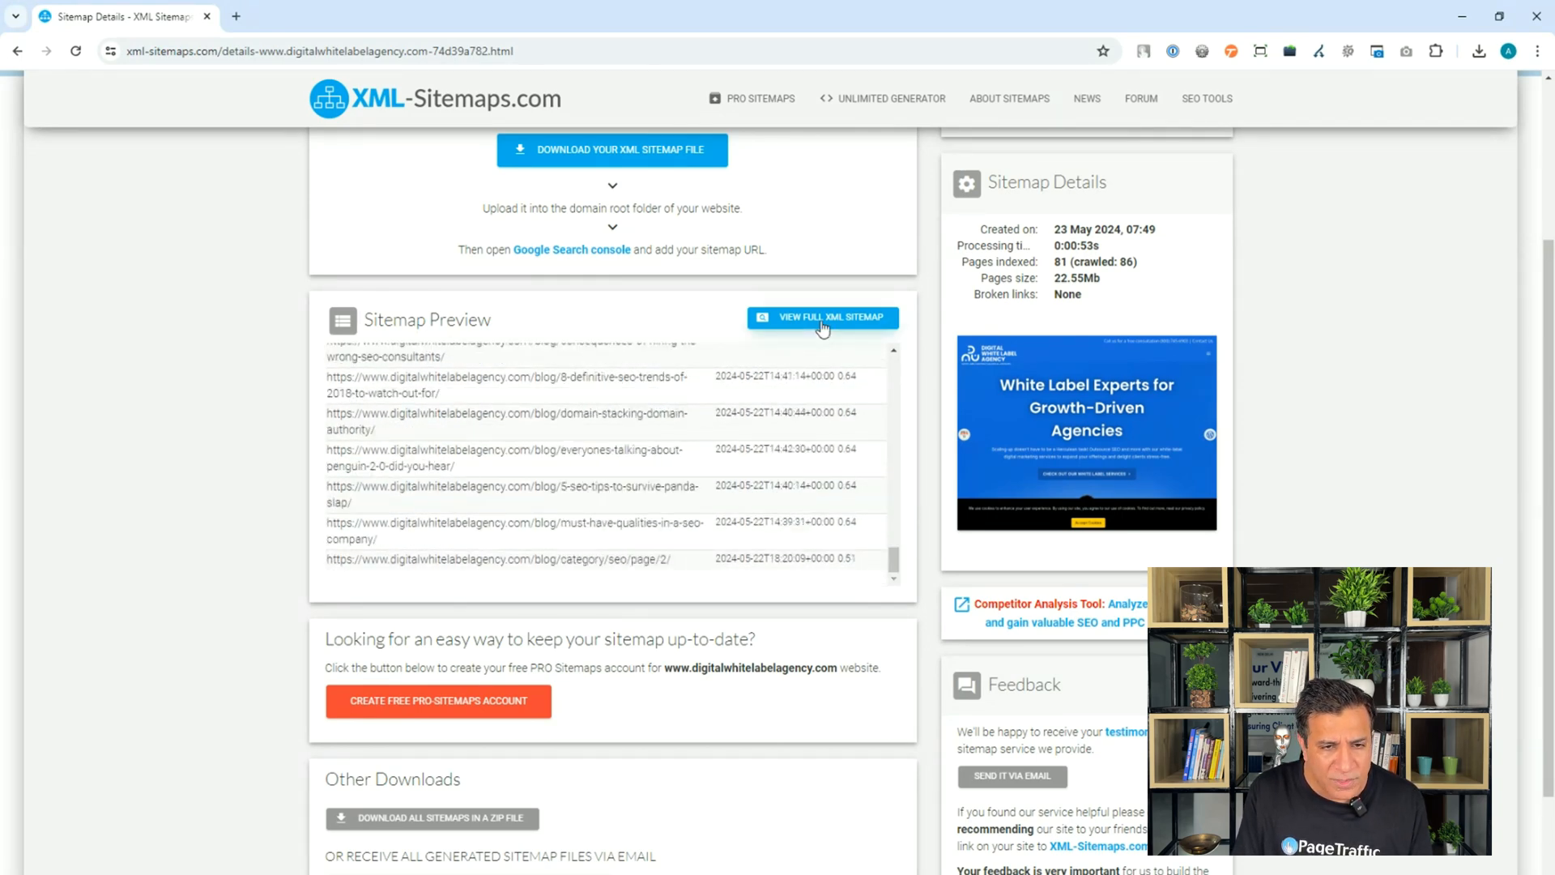
left_click(822, 318)
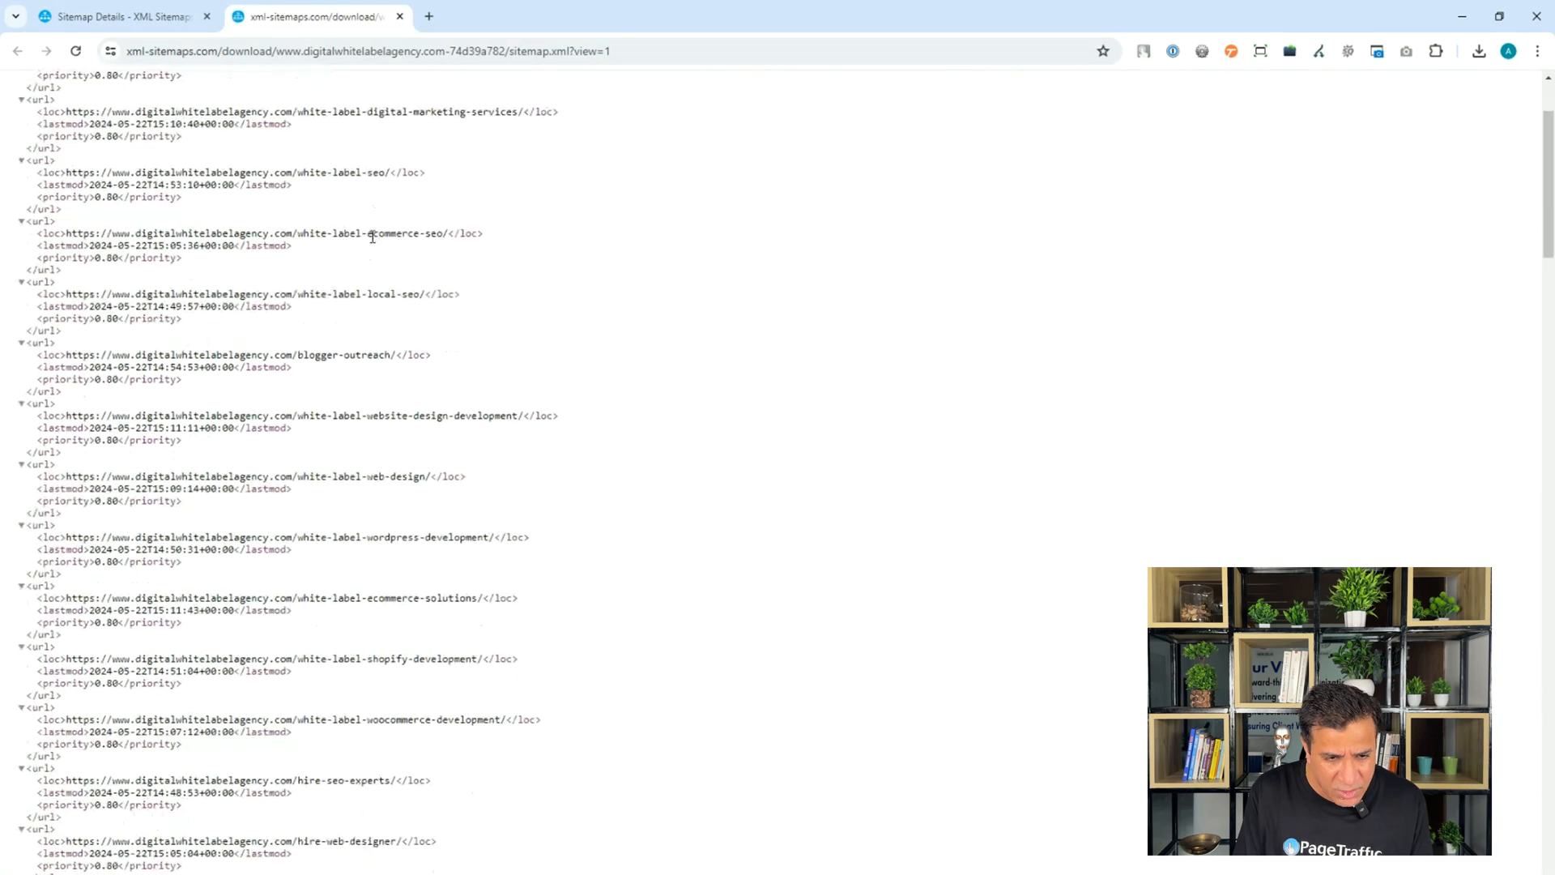
scroll("down", 3)
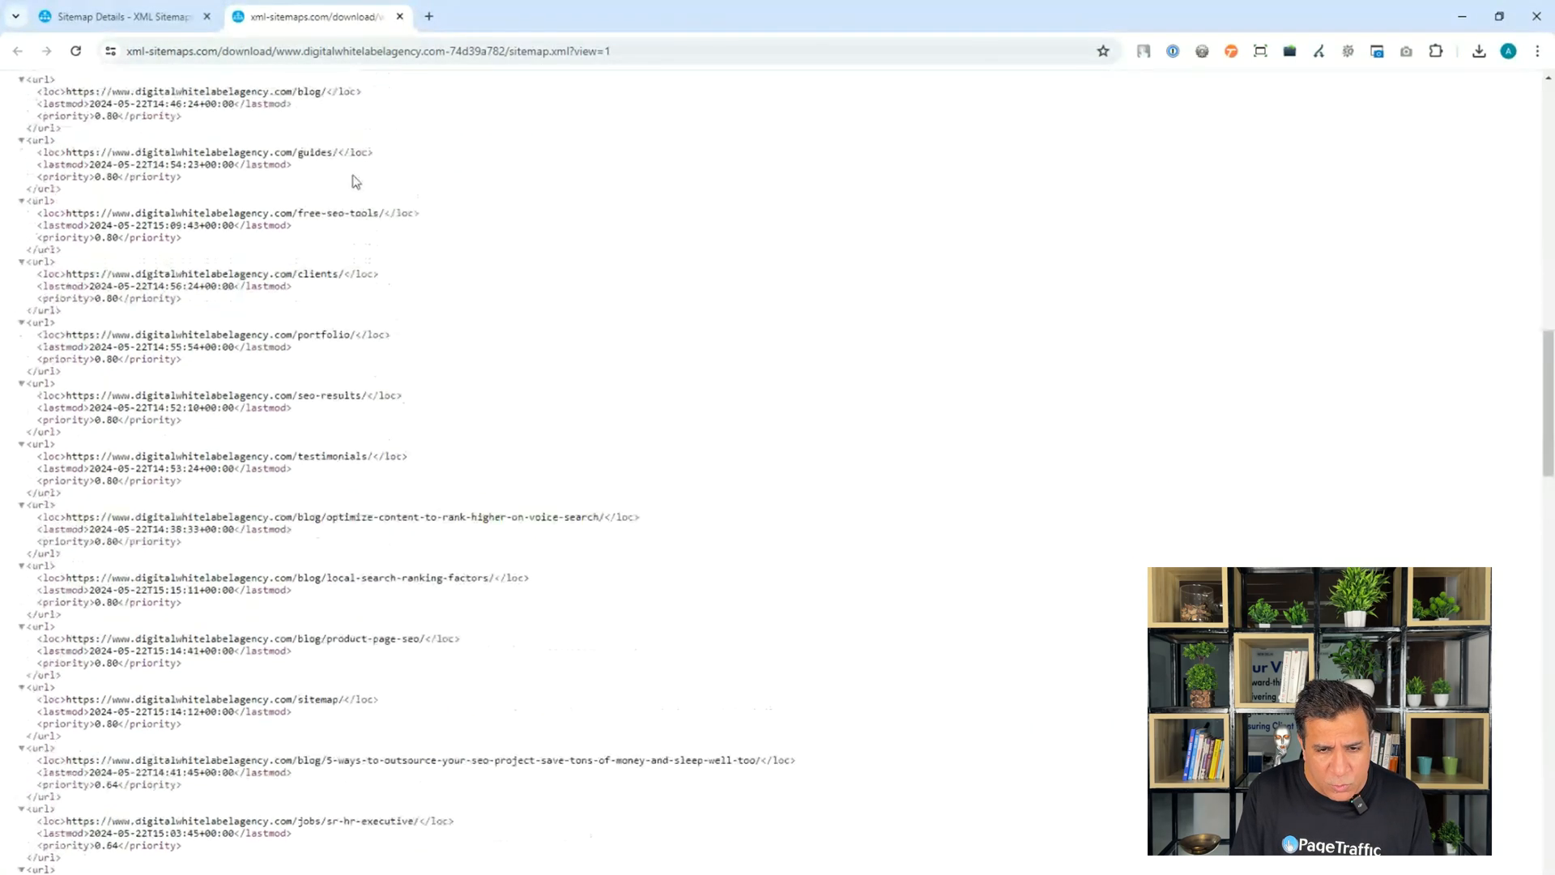
left_click(119, 17)
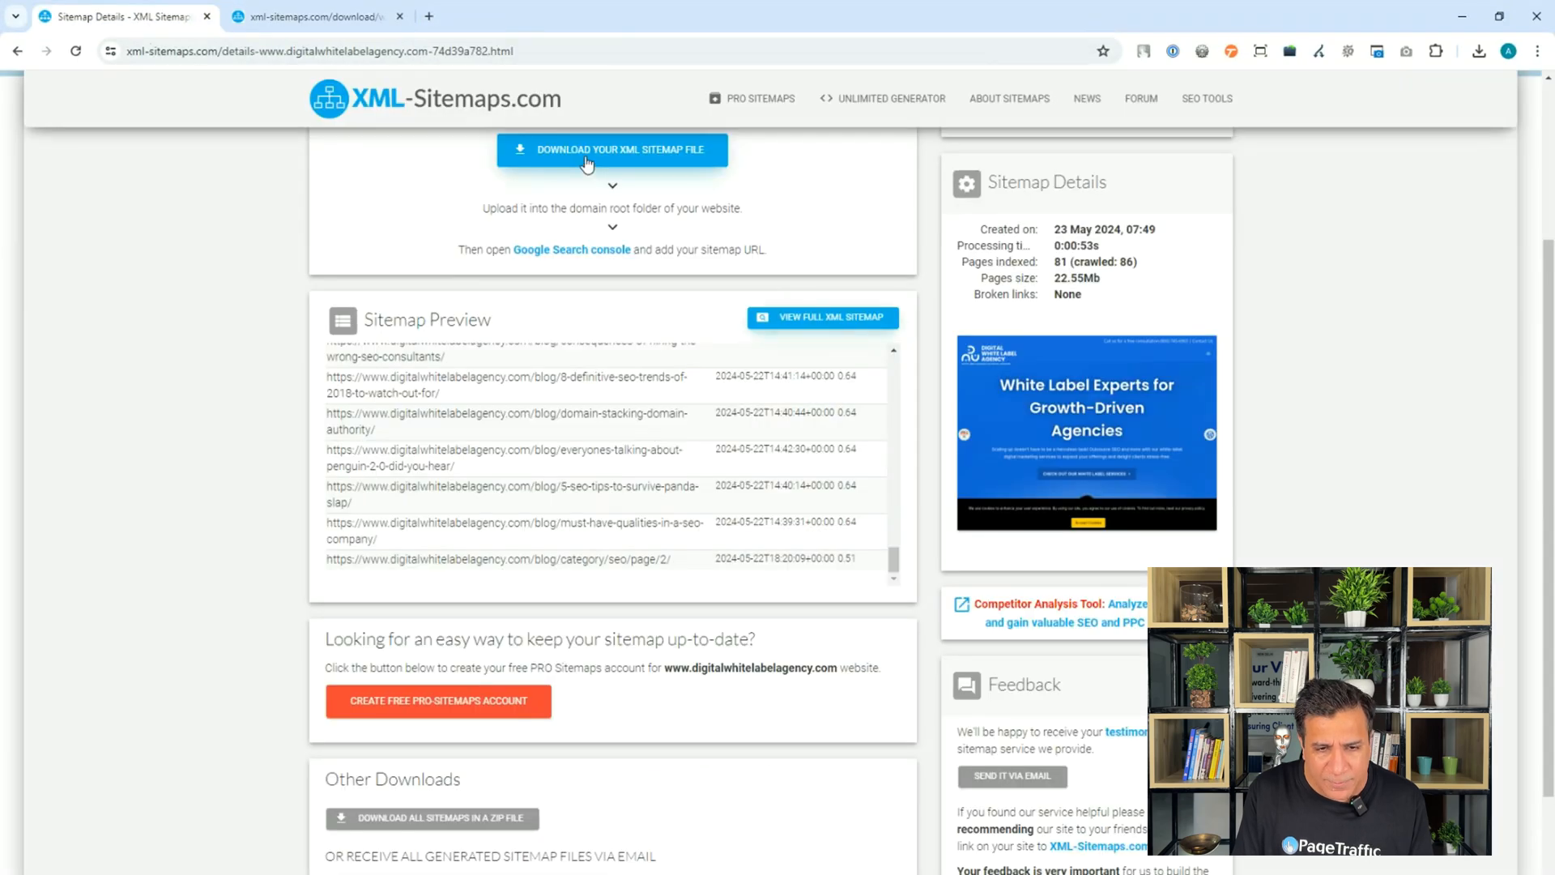
- Download the XML sitemap file and confirm sitemap (1).xml finished downloading
left_click(613, 149)
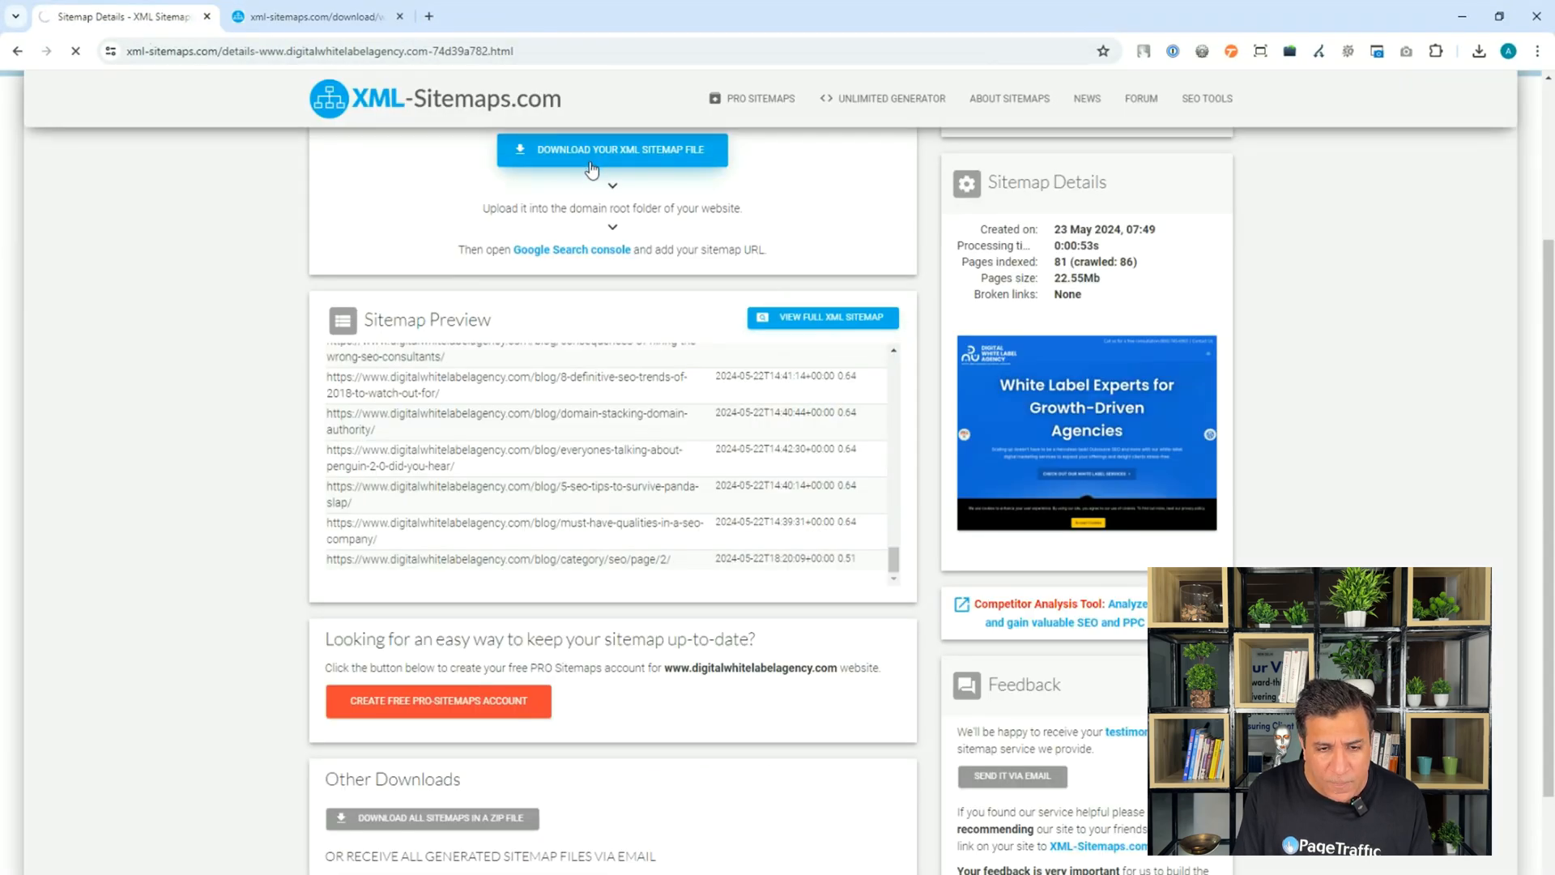
left_click(1480, 51)
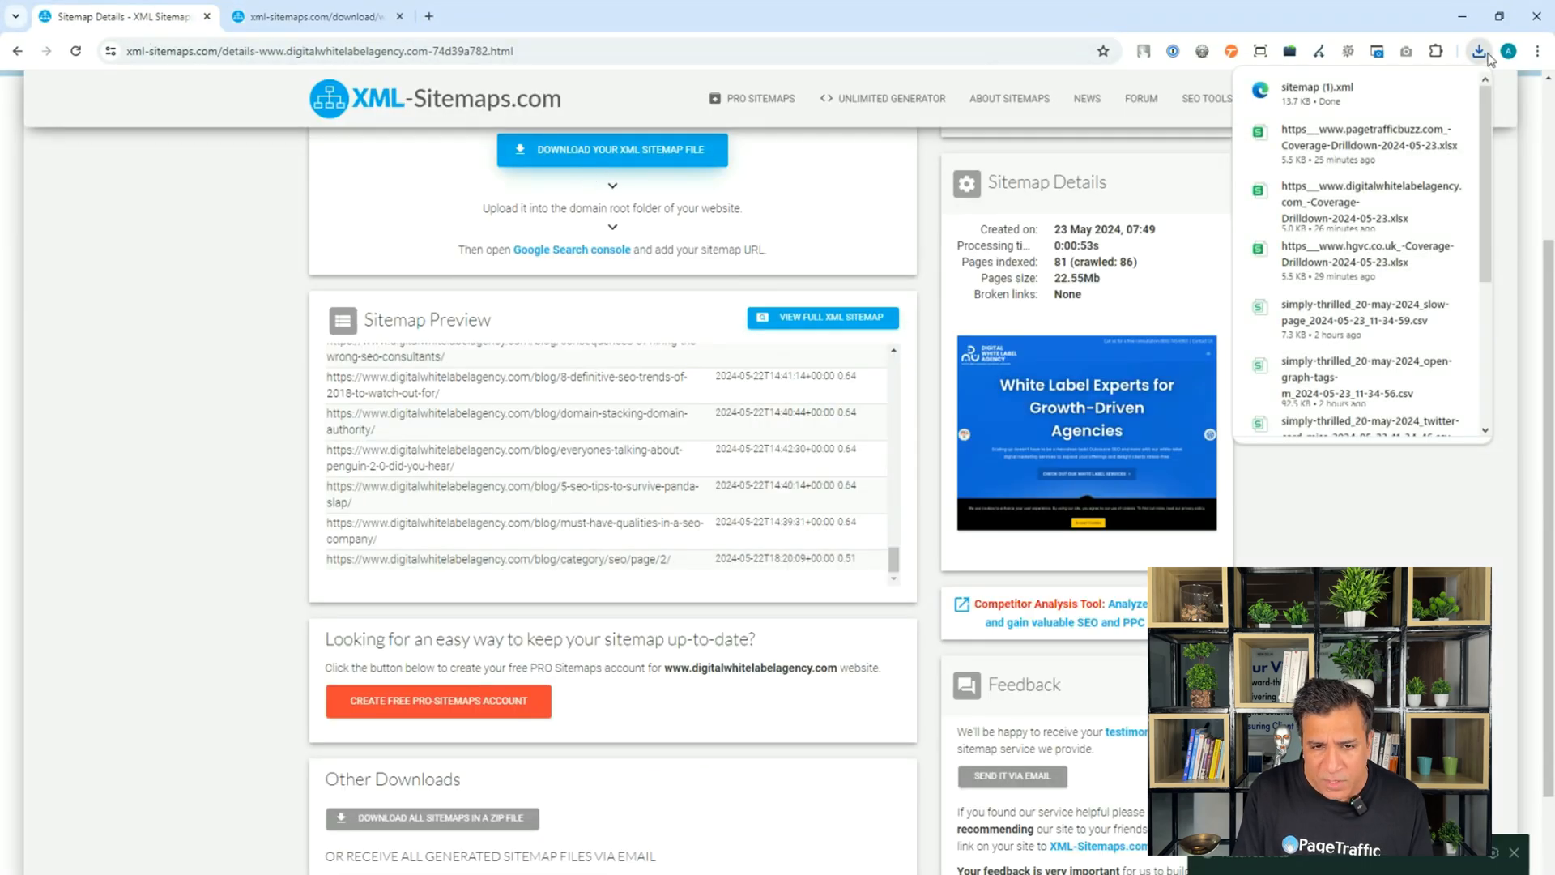
left_click(168, 238)
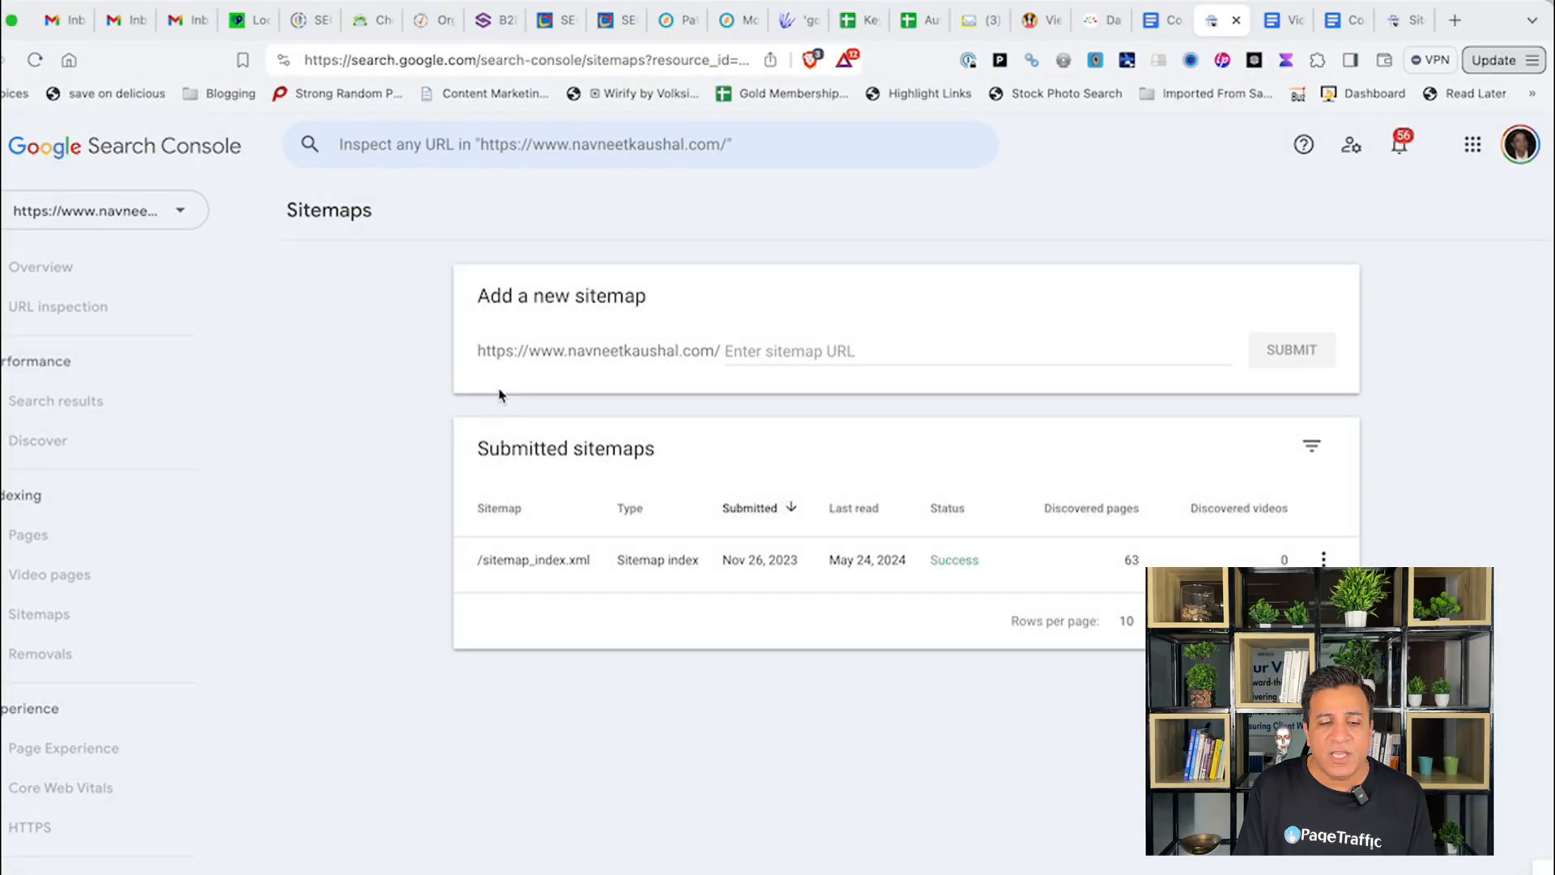
left_click(893, 350)
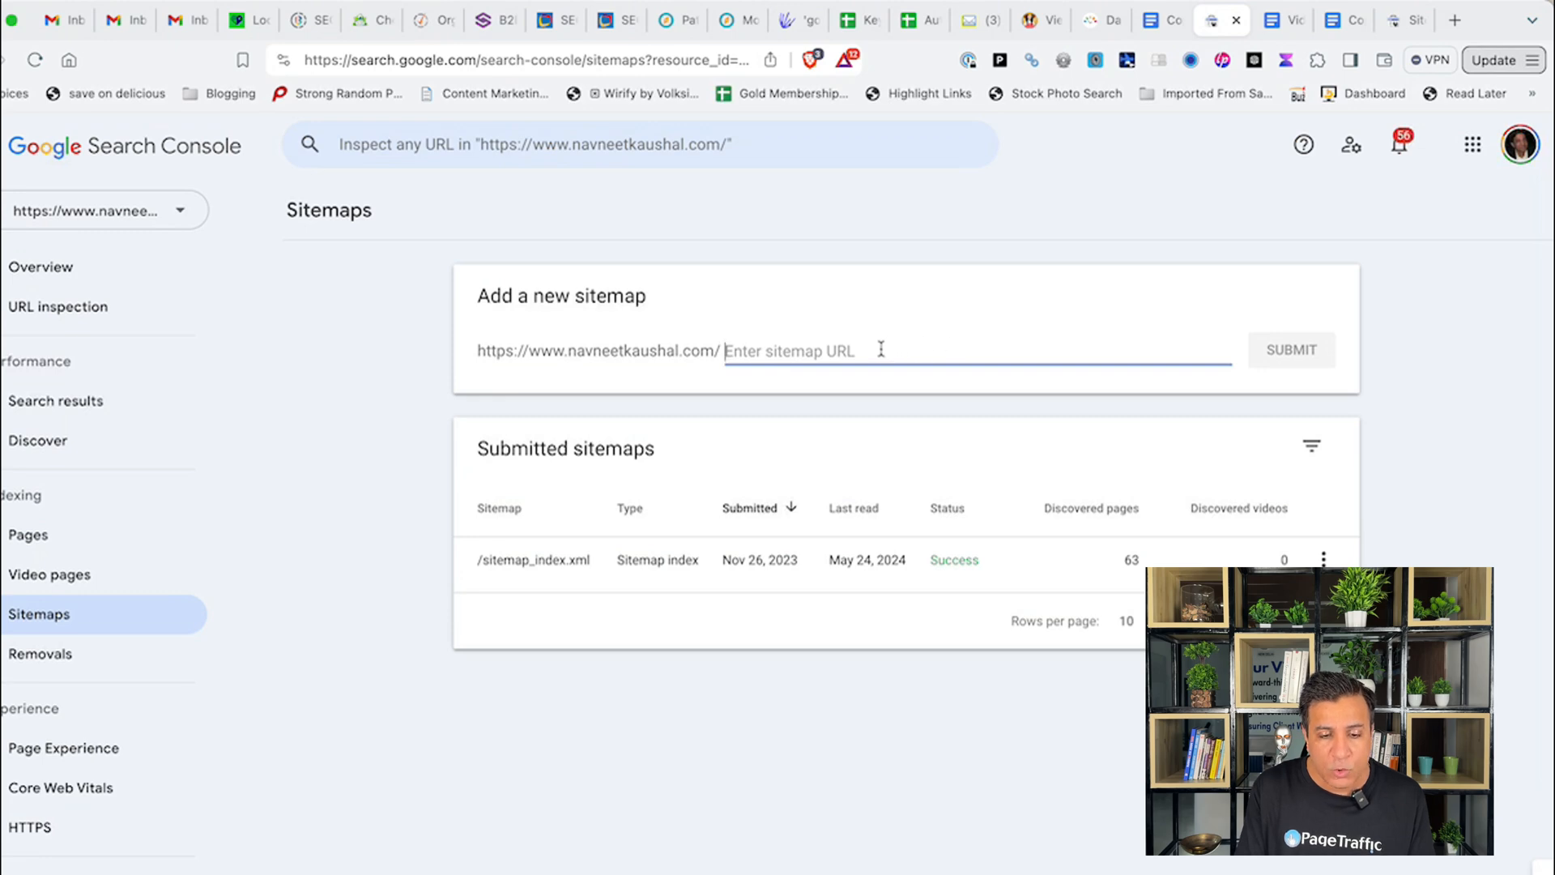
mouse_move(1015, 398)
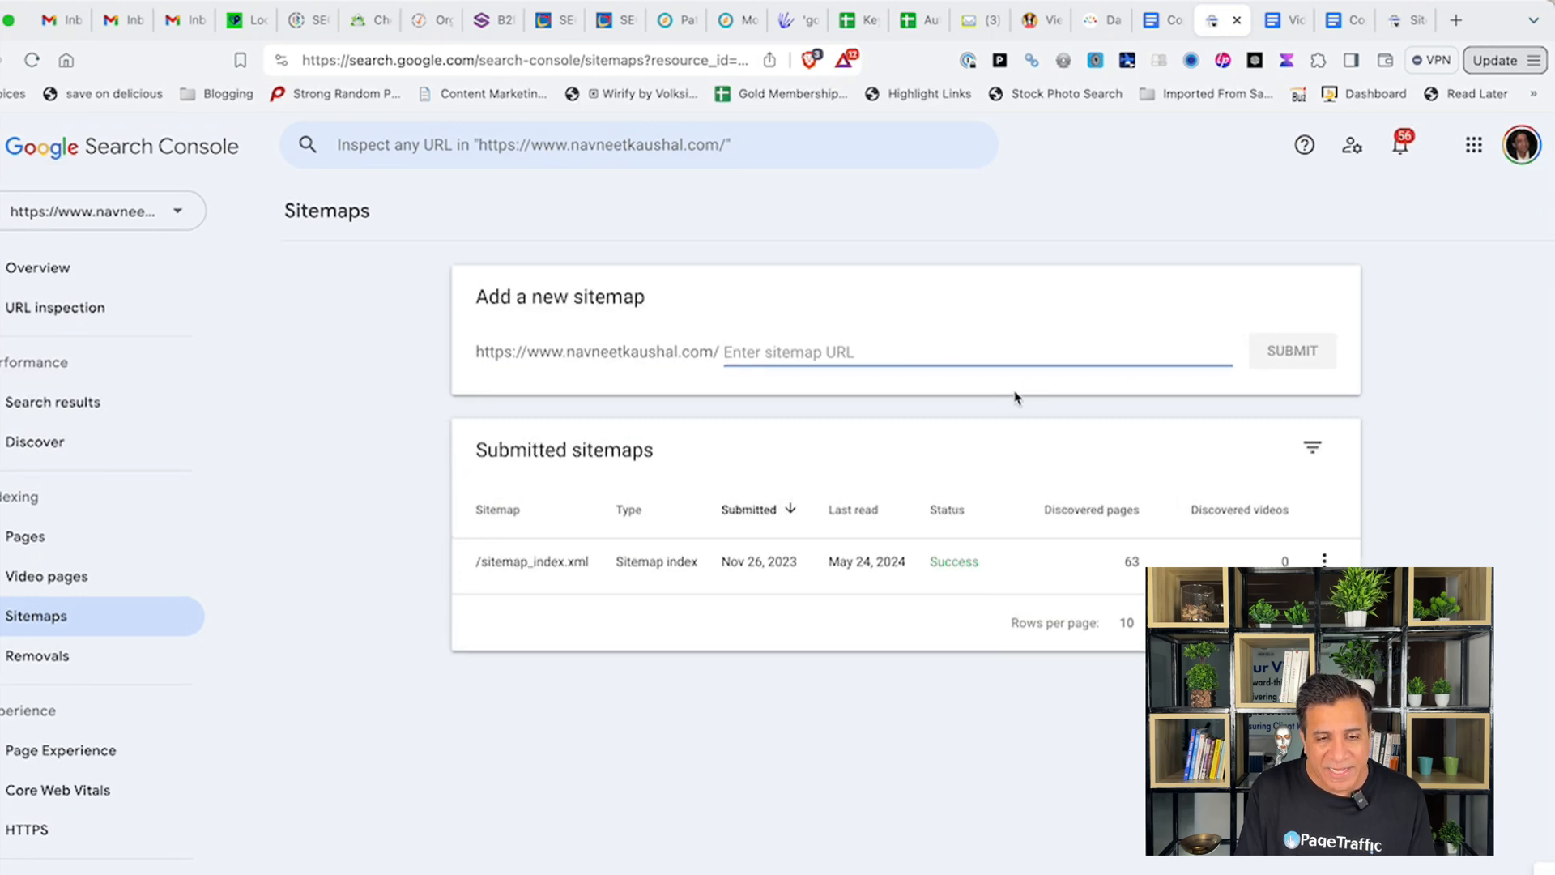
mouse_move(448, 516)
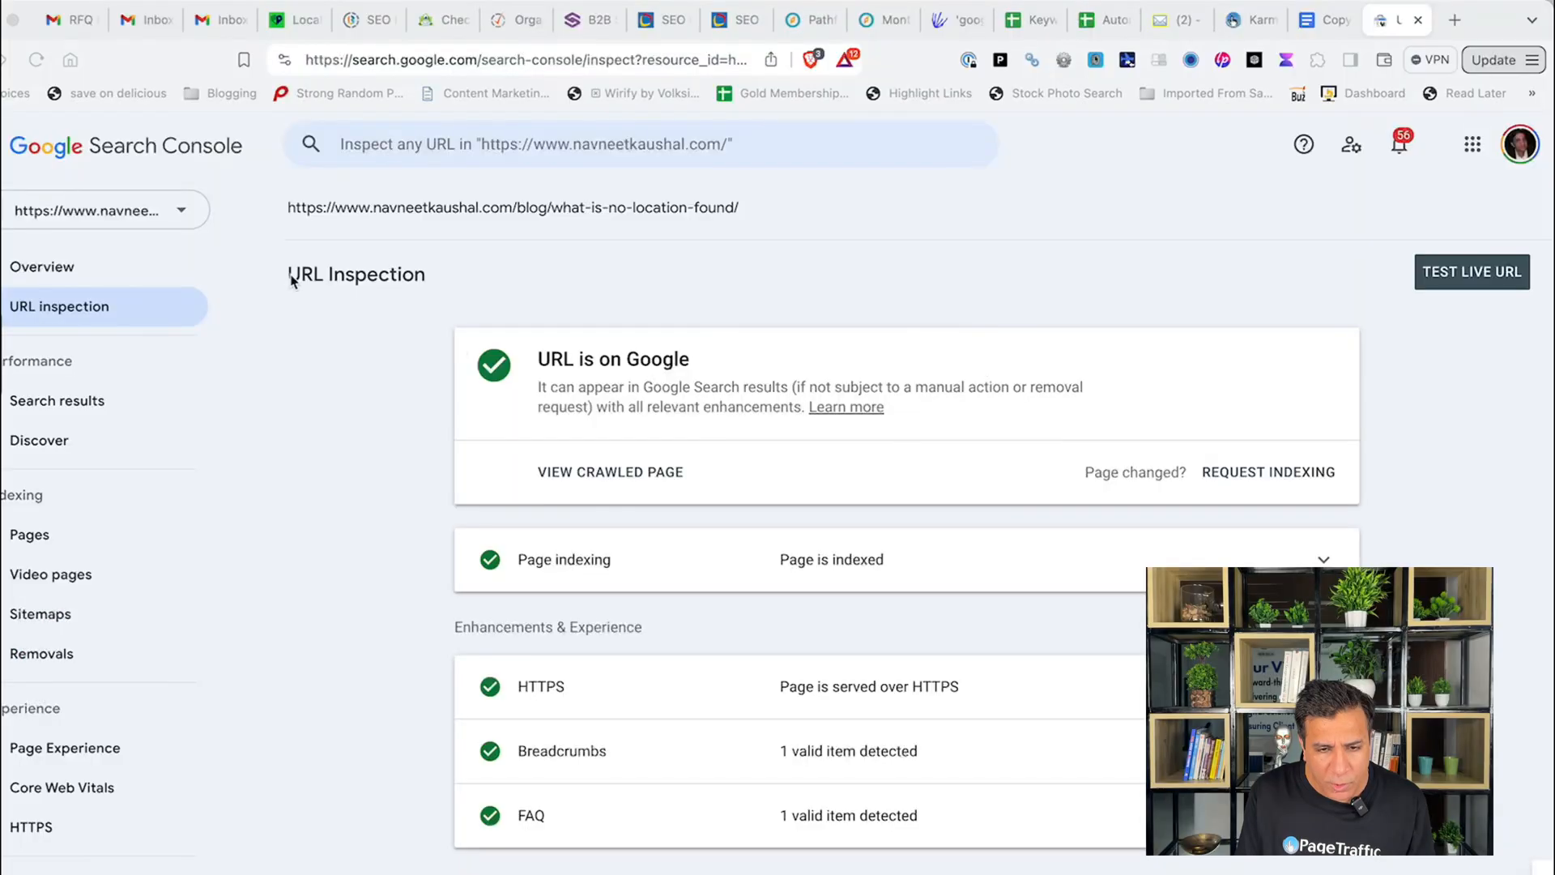
mouse_move(774, 226)
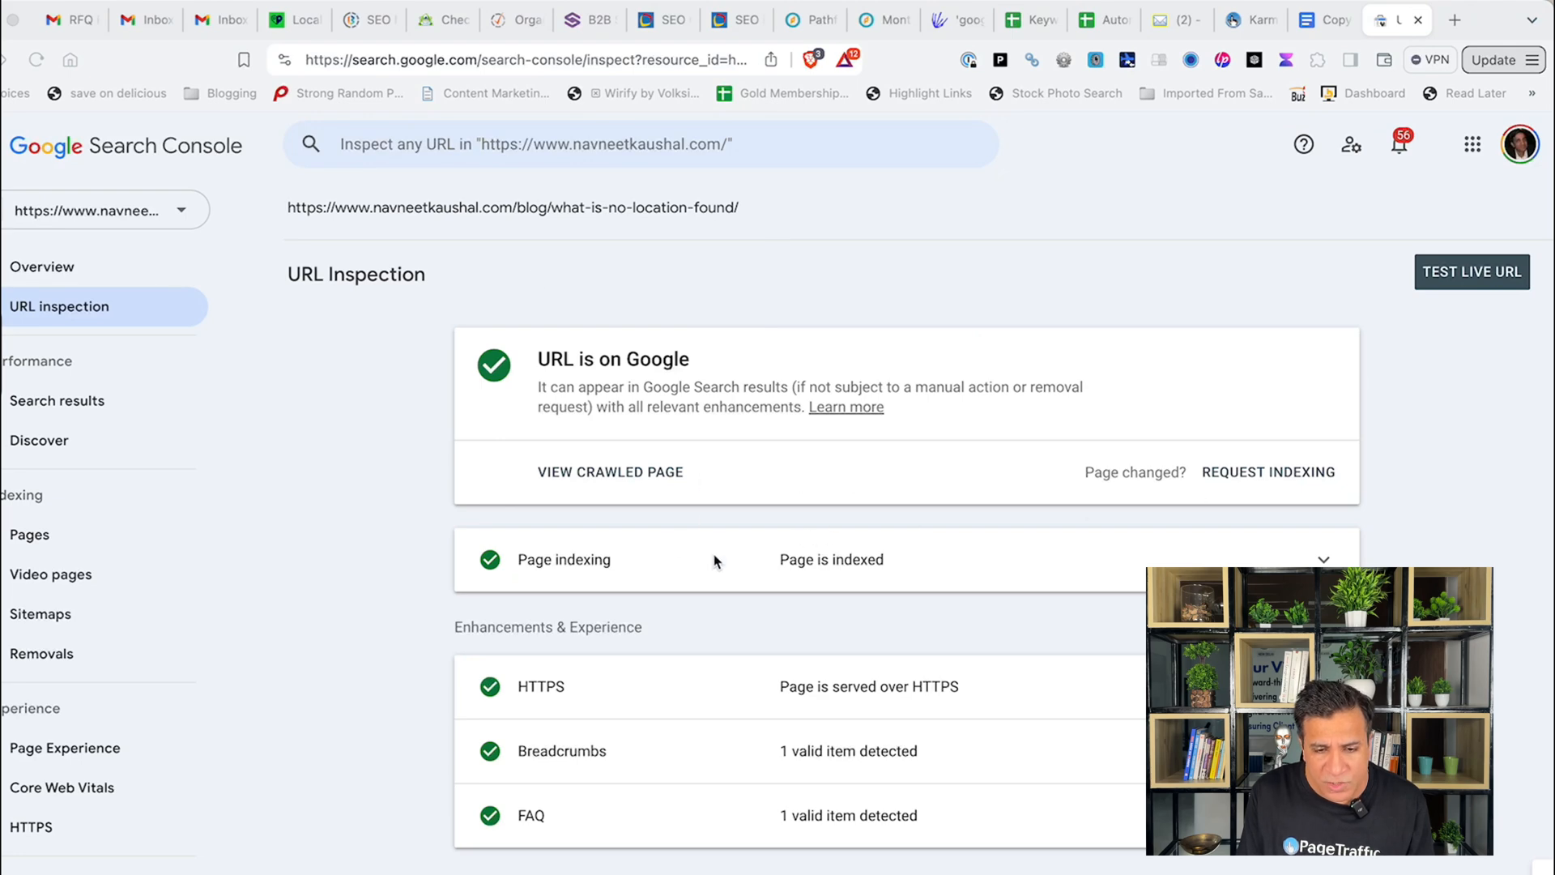
mouse_move(845, 571)
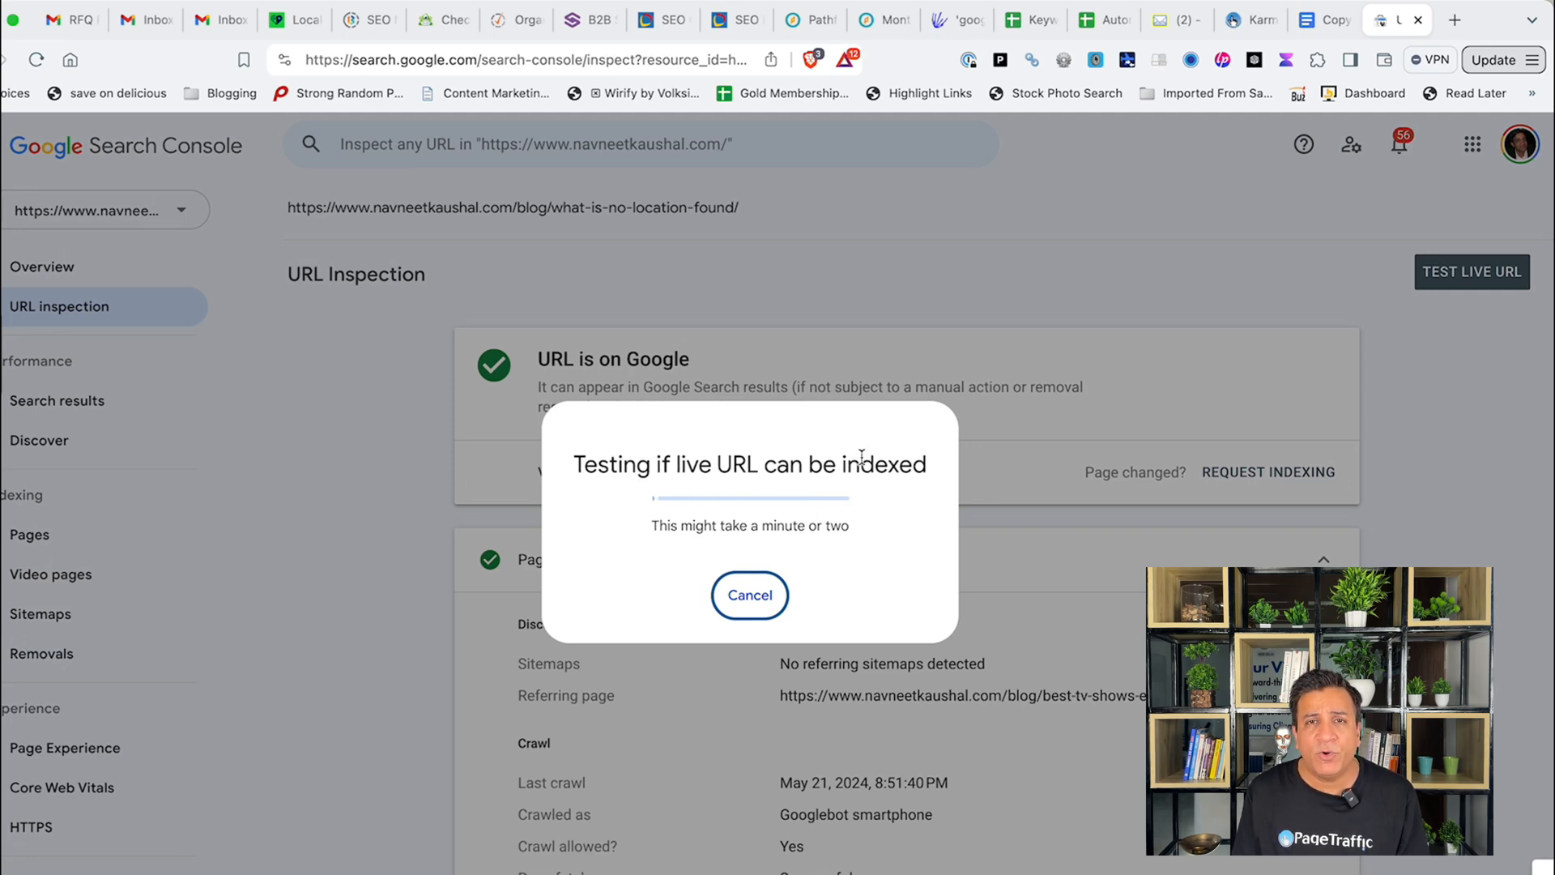
mouse_move(27, 384)
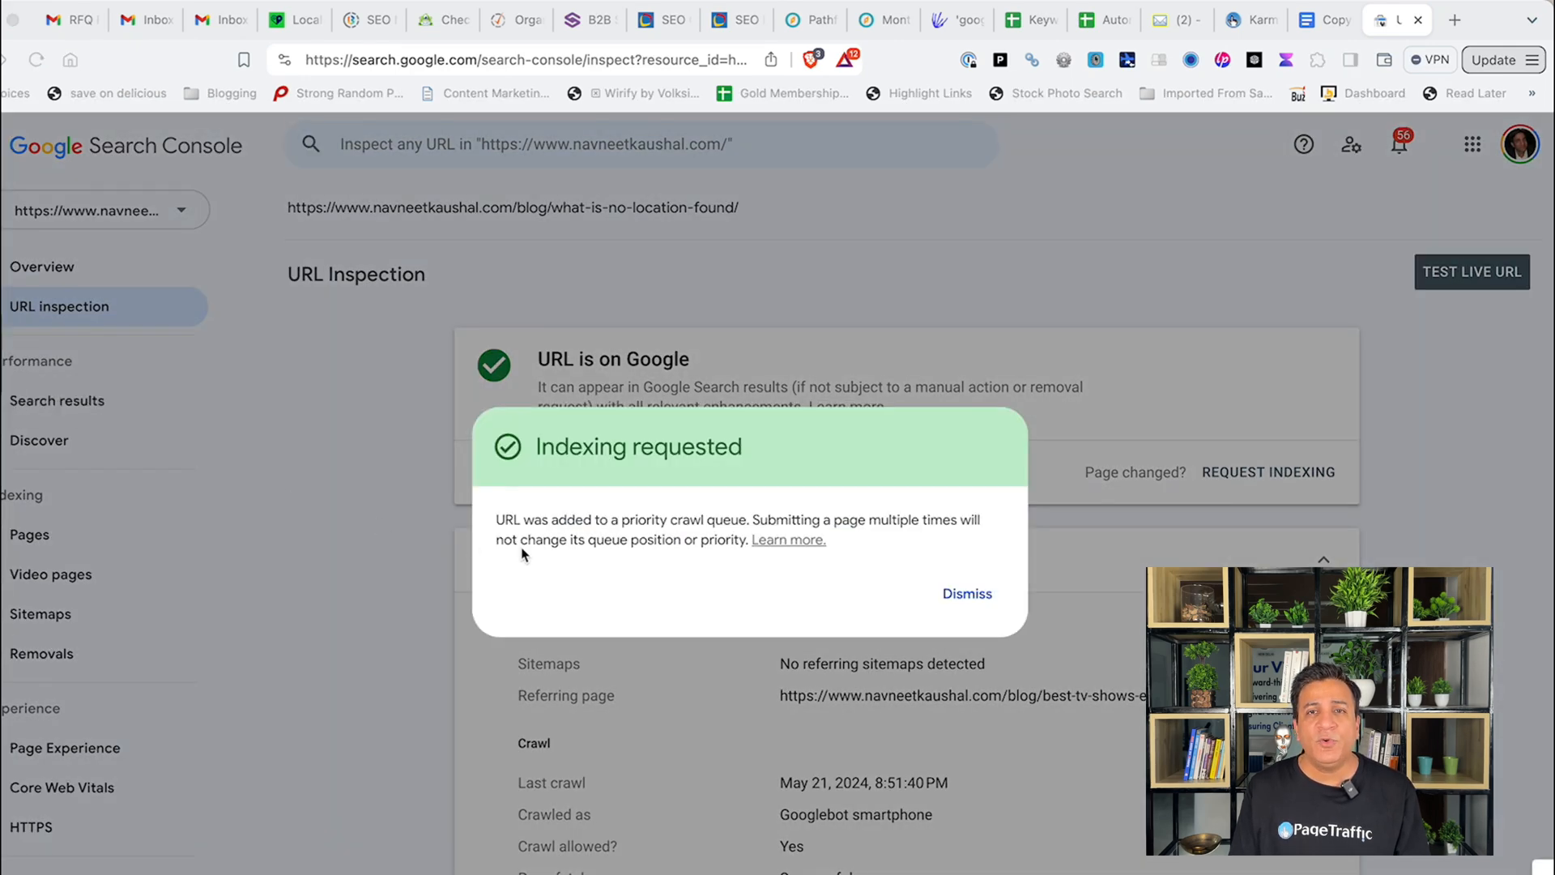
mouse_move(913, 653)
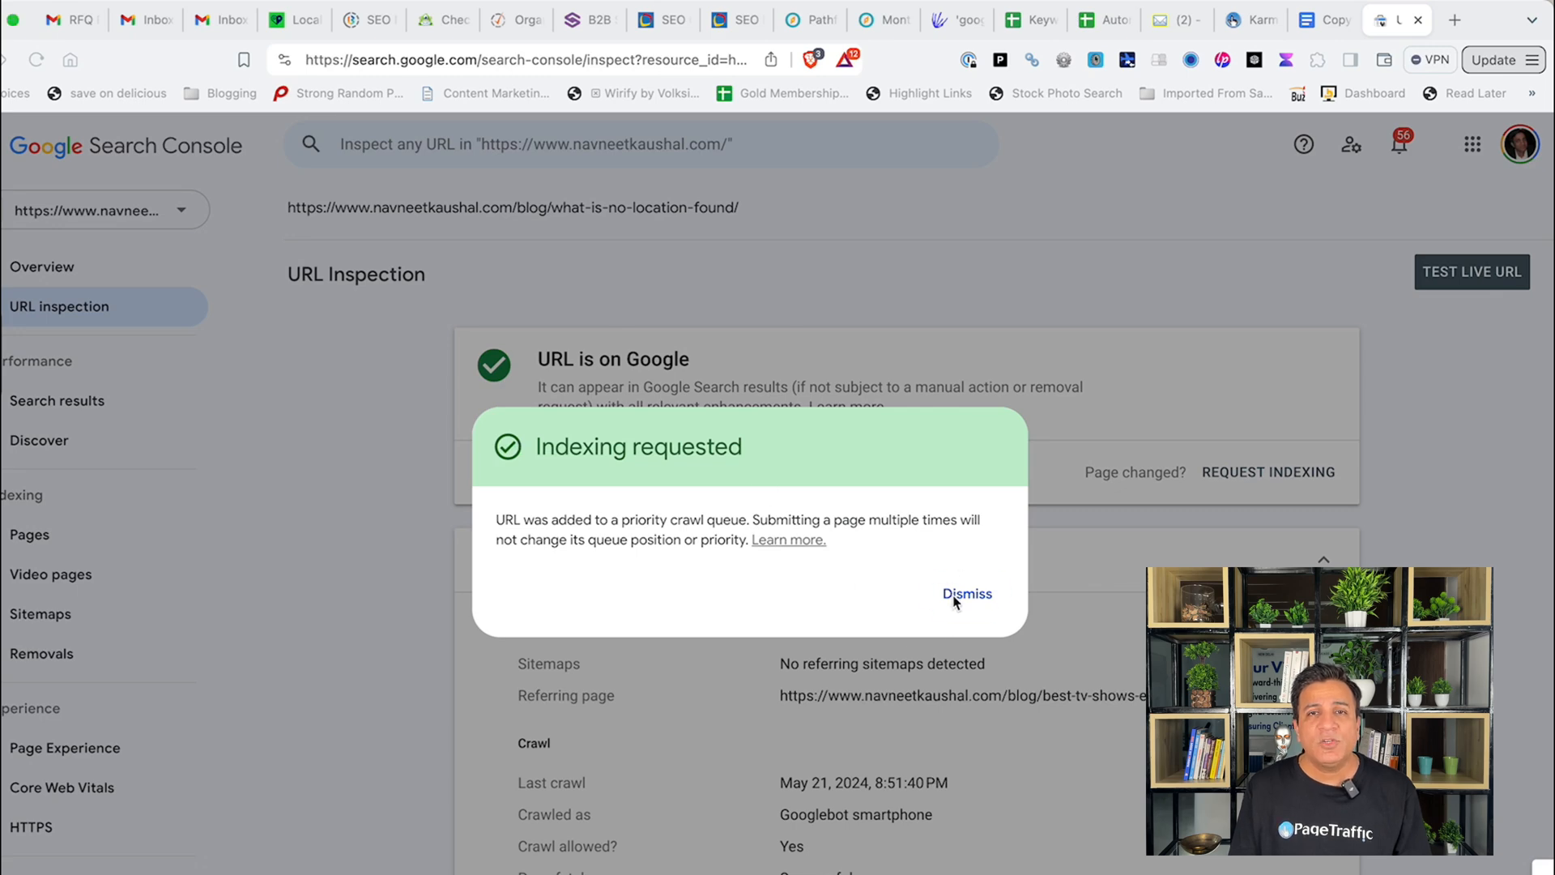
- Dismiss the indexing-requested confirmation for the what-is-no-location-found blog post
left_click(967, 593)
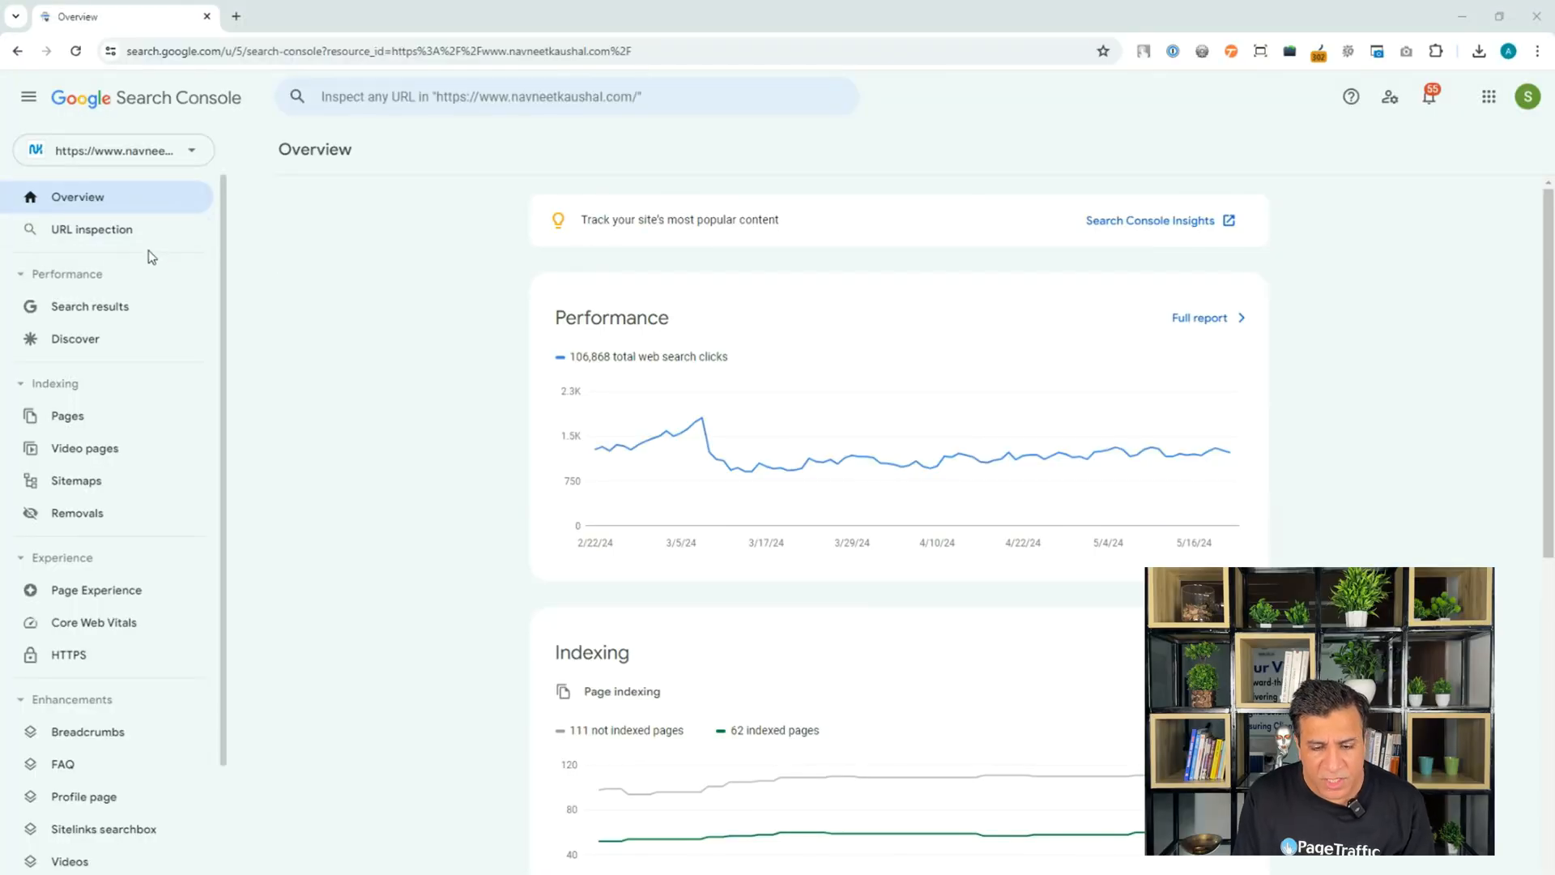
- Review the Not found (404) pages in the Page indexing report, then return
left_click(622, 691)
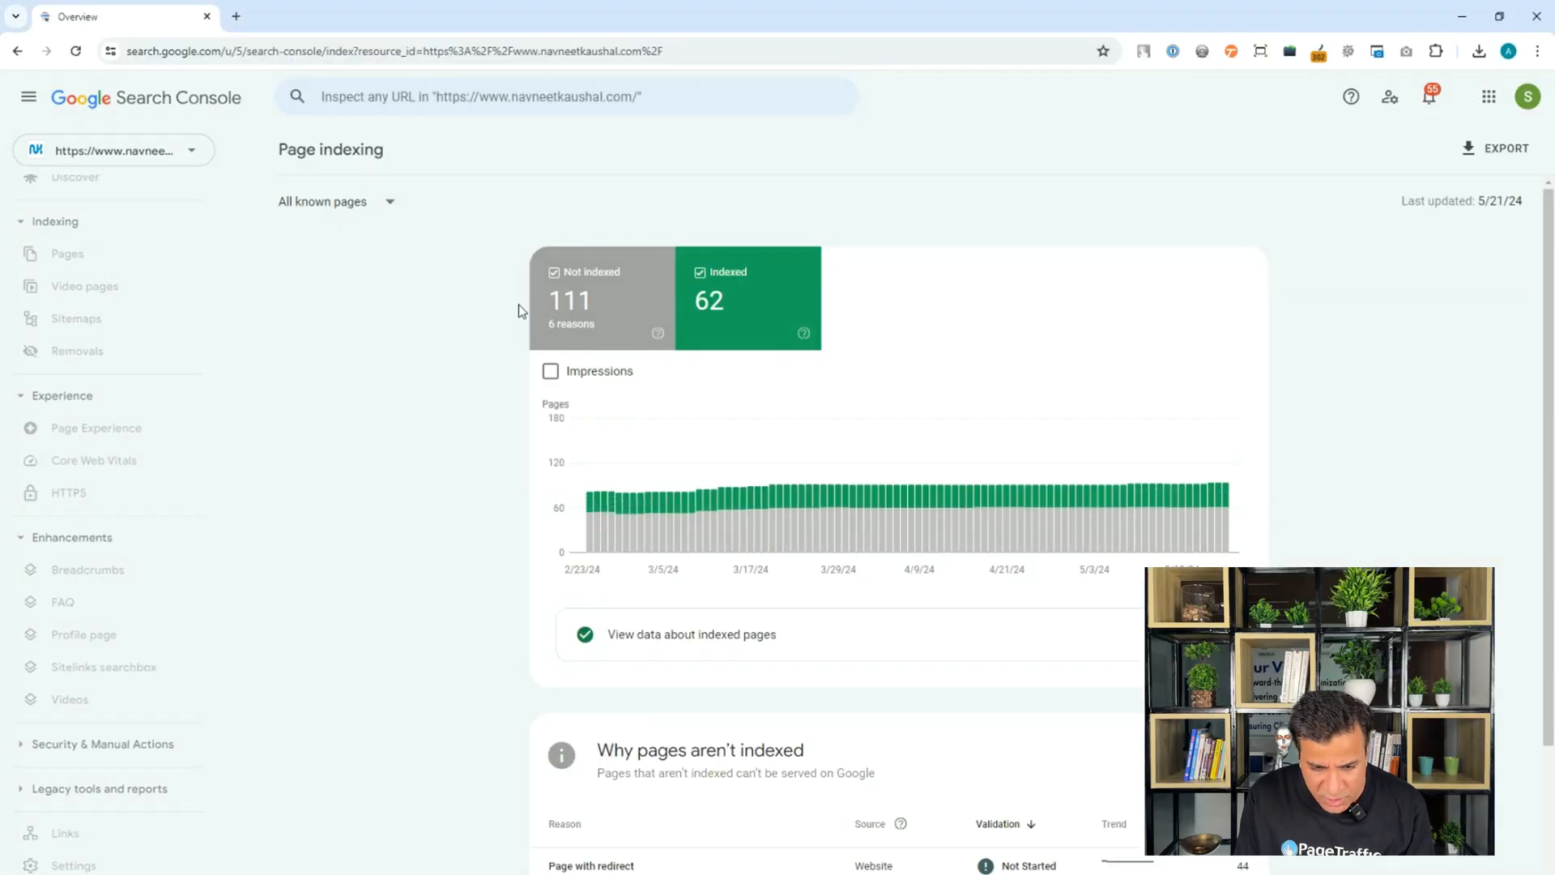
left_click(67, 253)
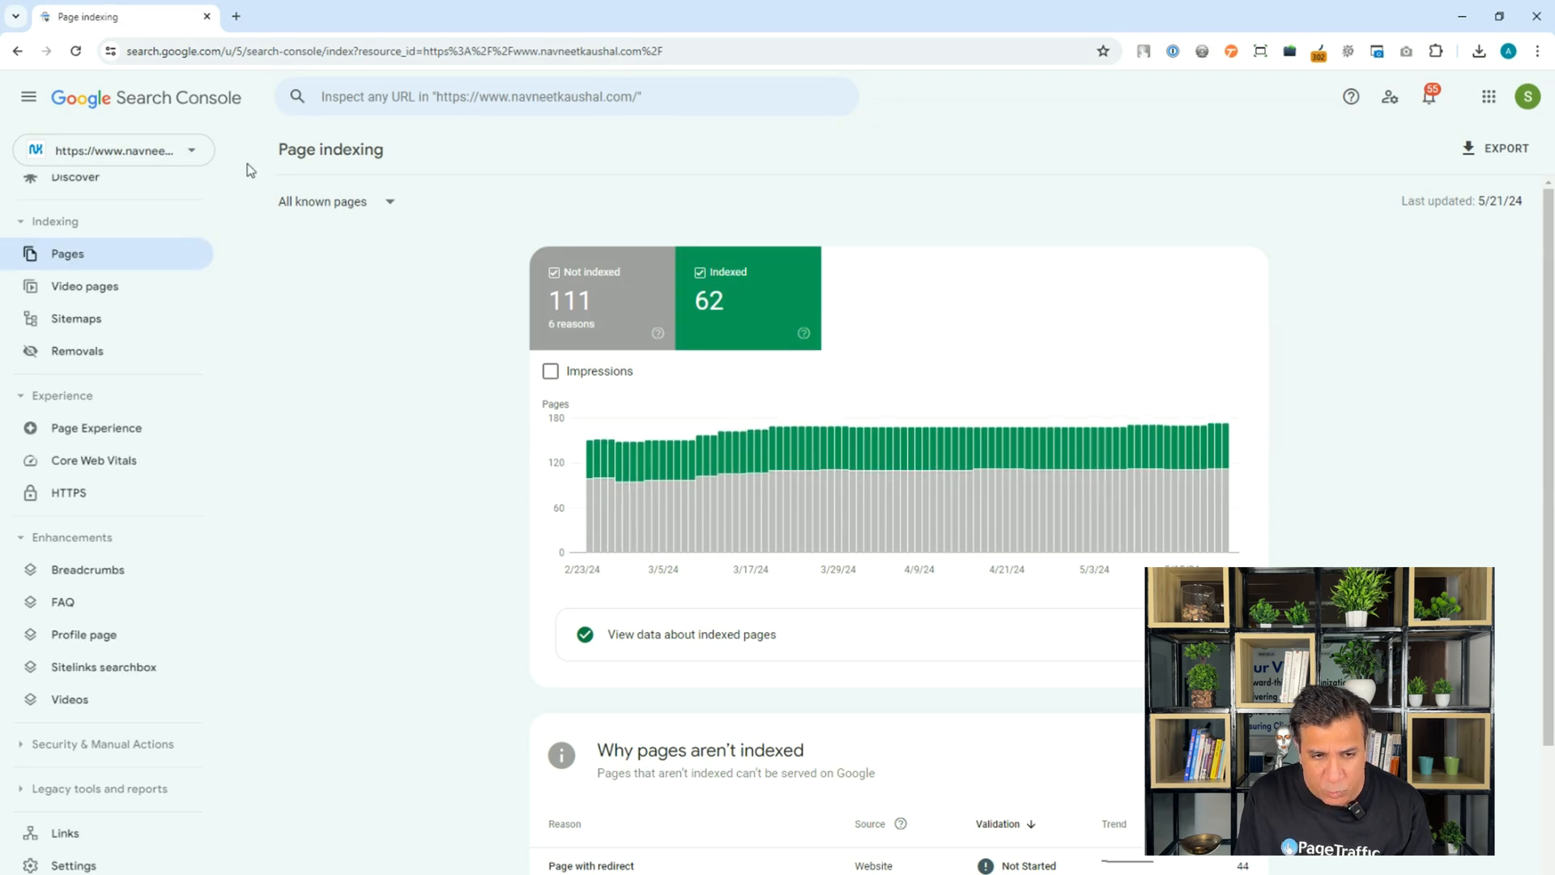
scroll("down", 3)
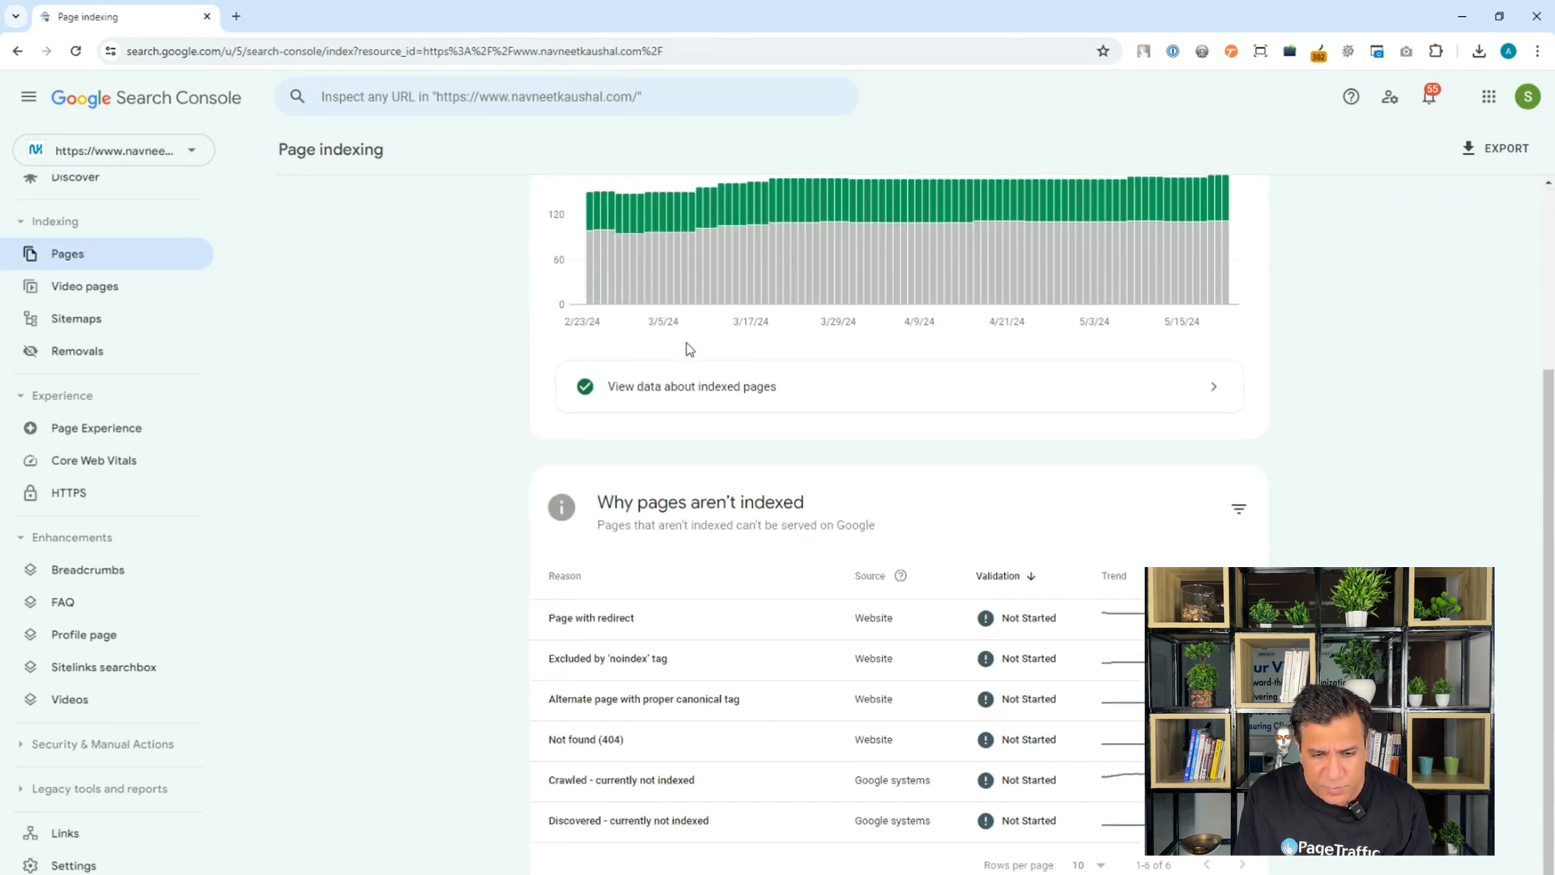
left_click(585, 739)
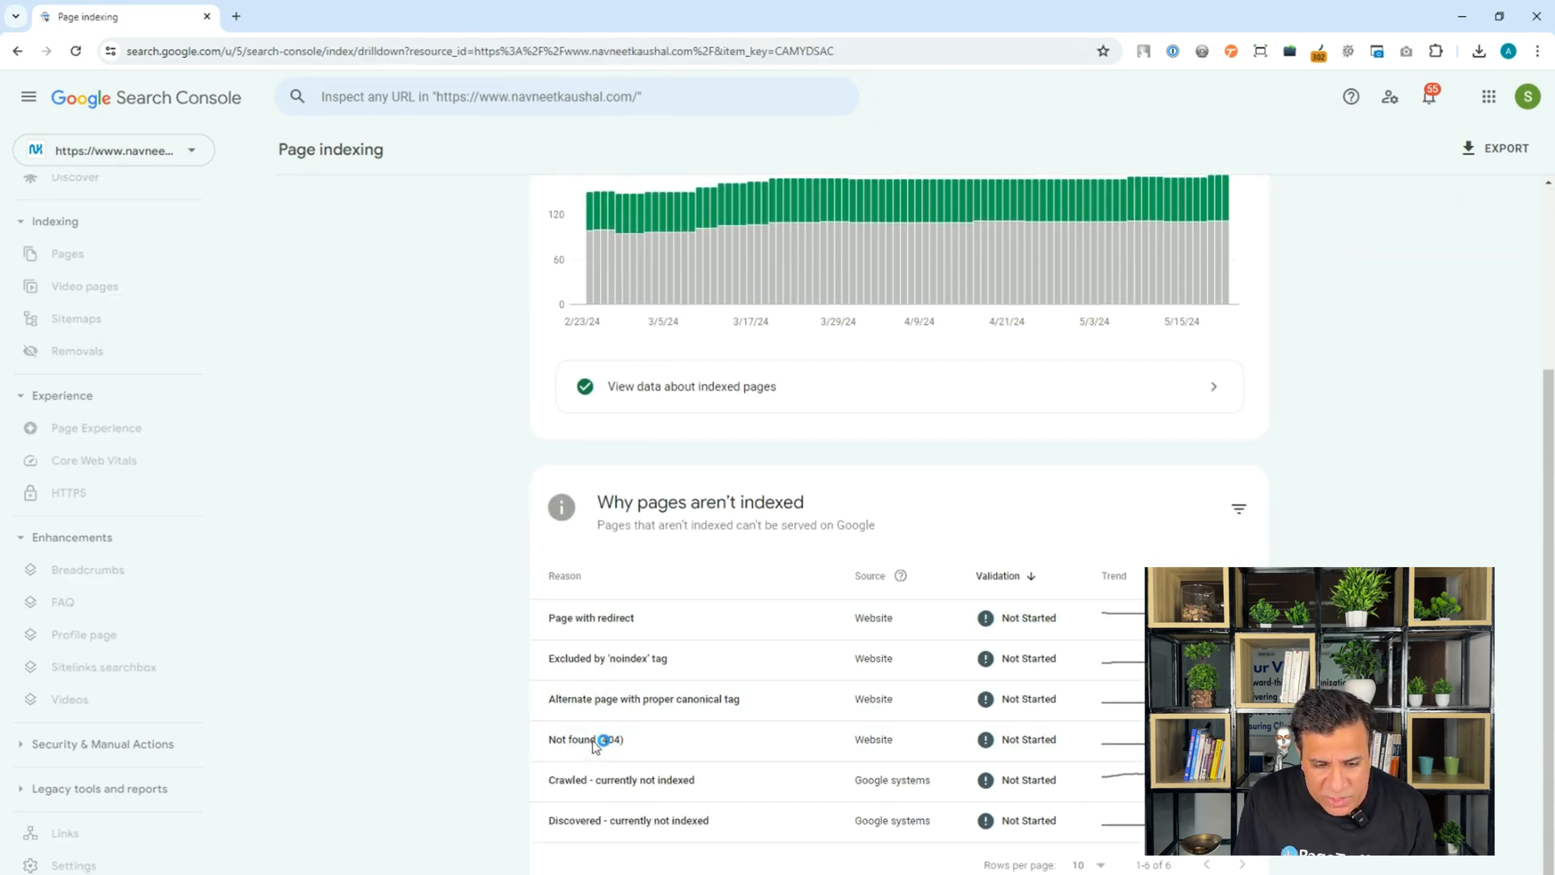
left_click(585, 738)
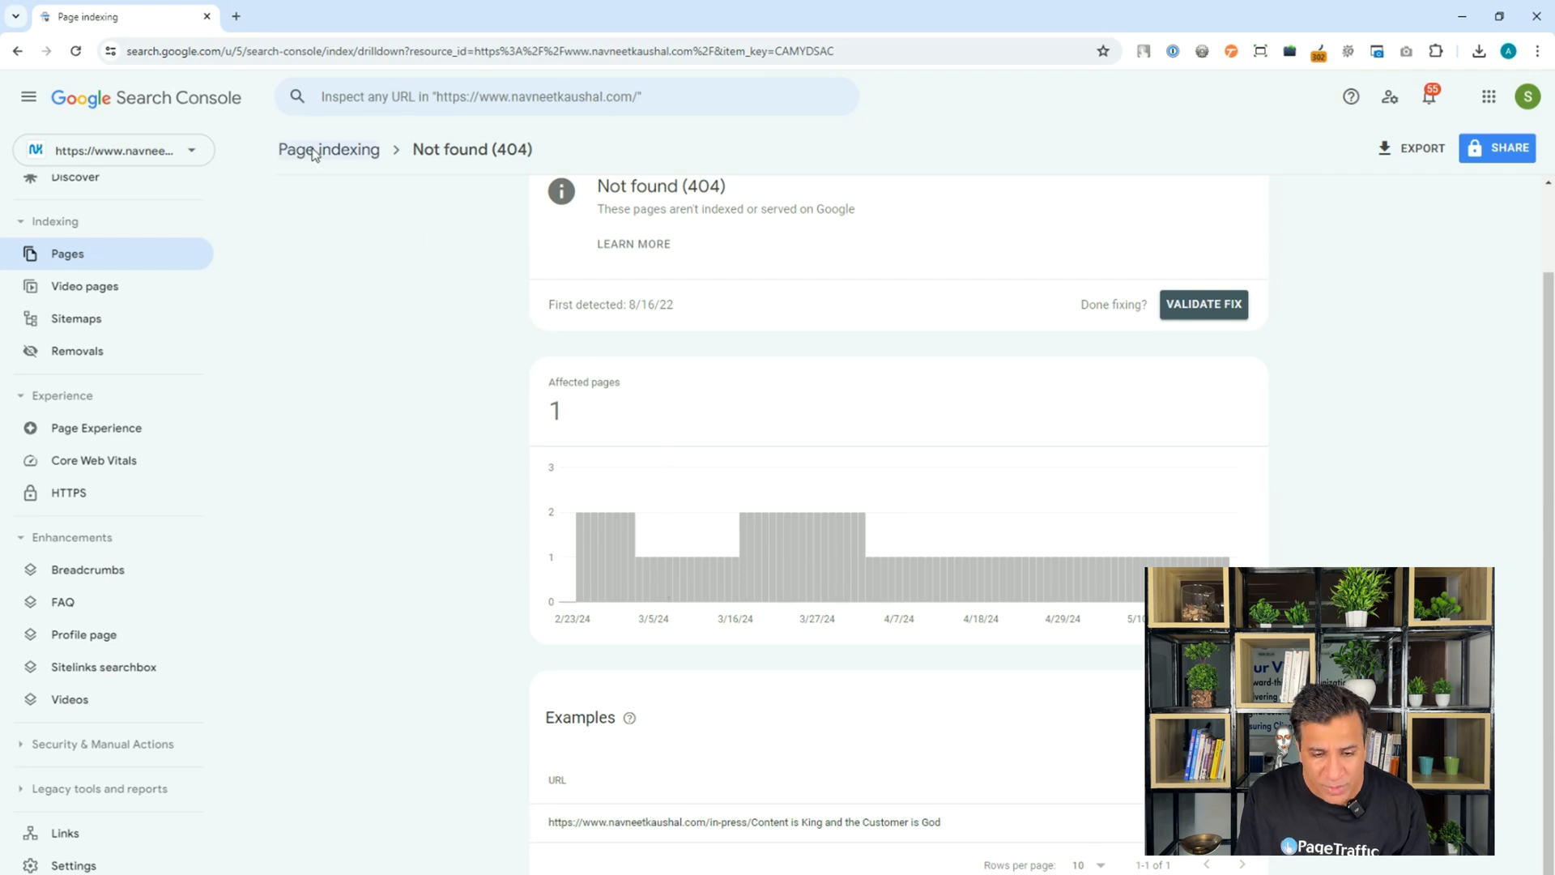
left_click(328, 149)
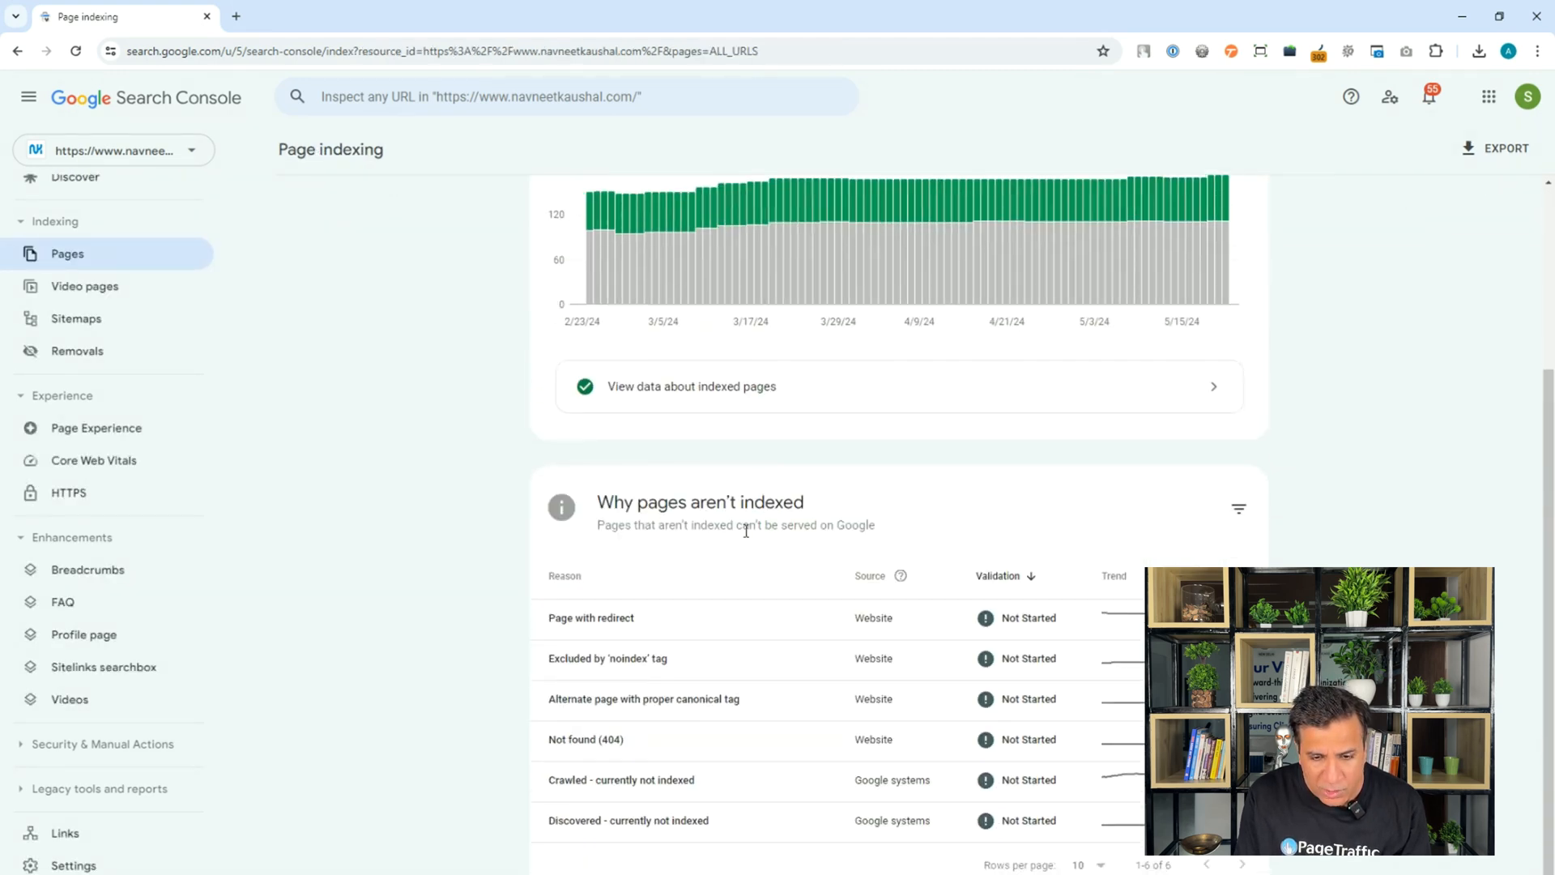
- Review the pages excluded by the 'noindex' tag, then navigate back
left_click(606, 657)
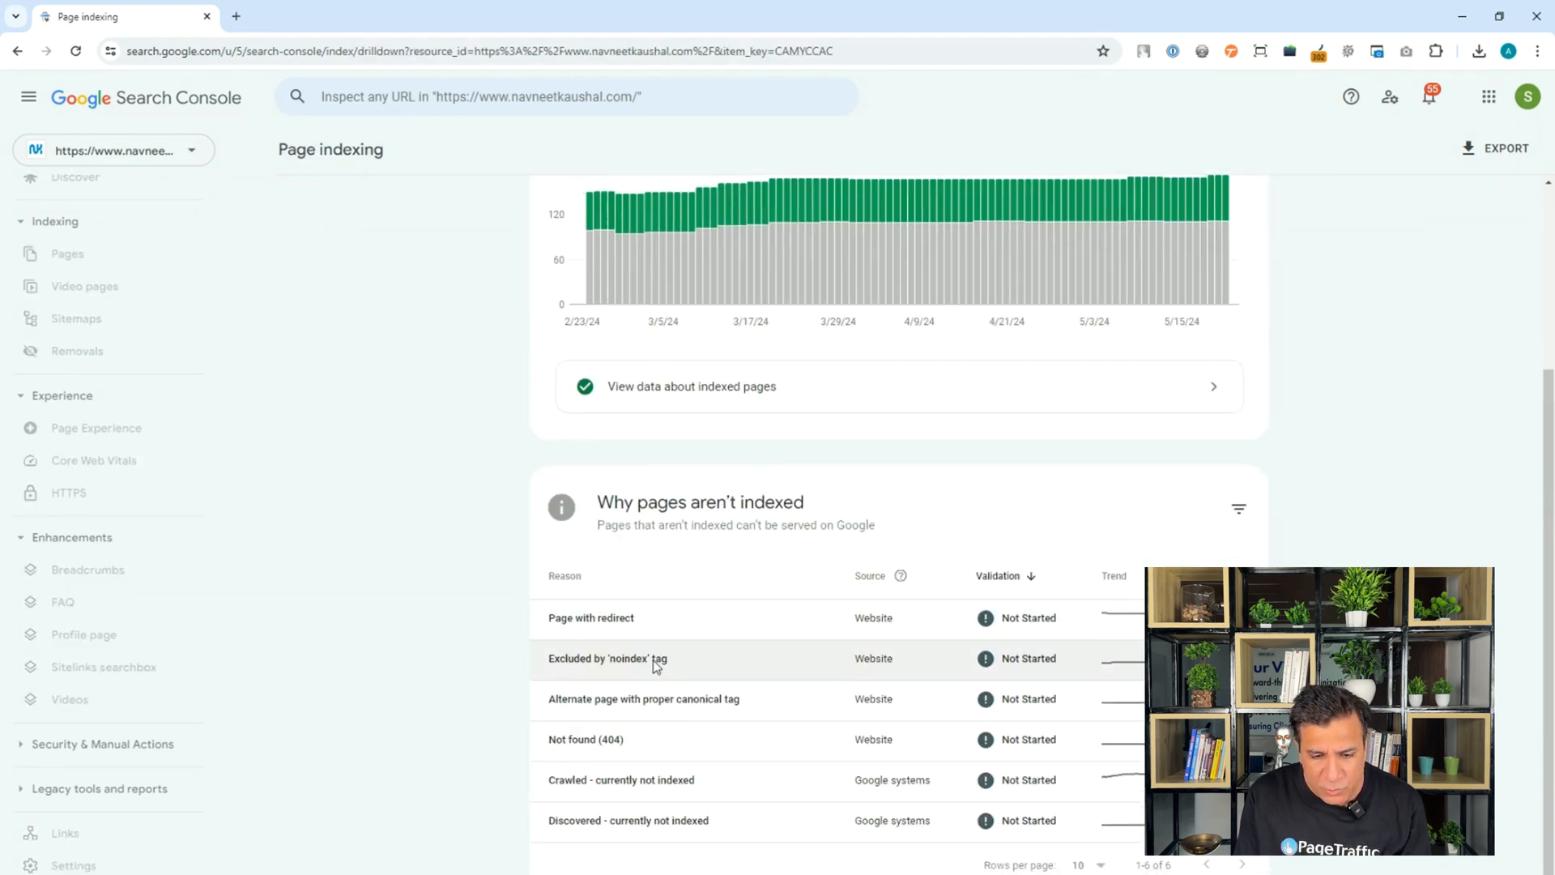
left_click(607, 658)
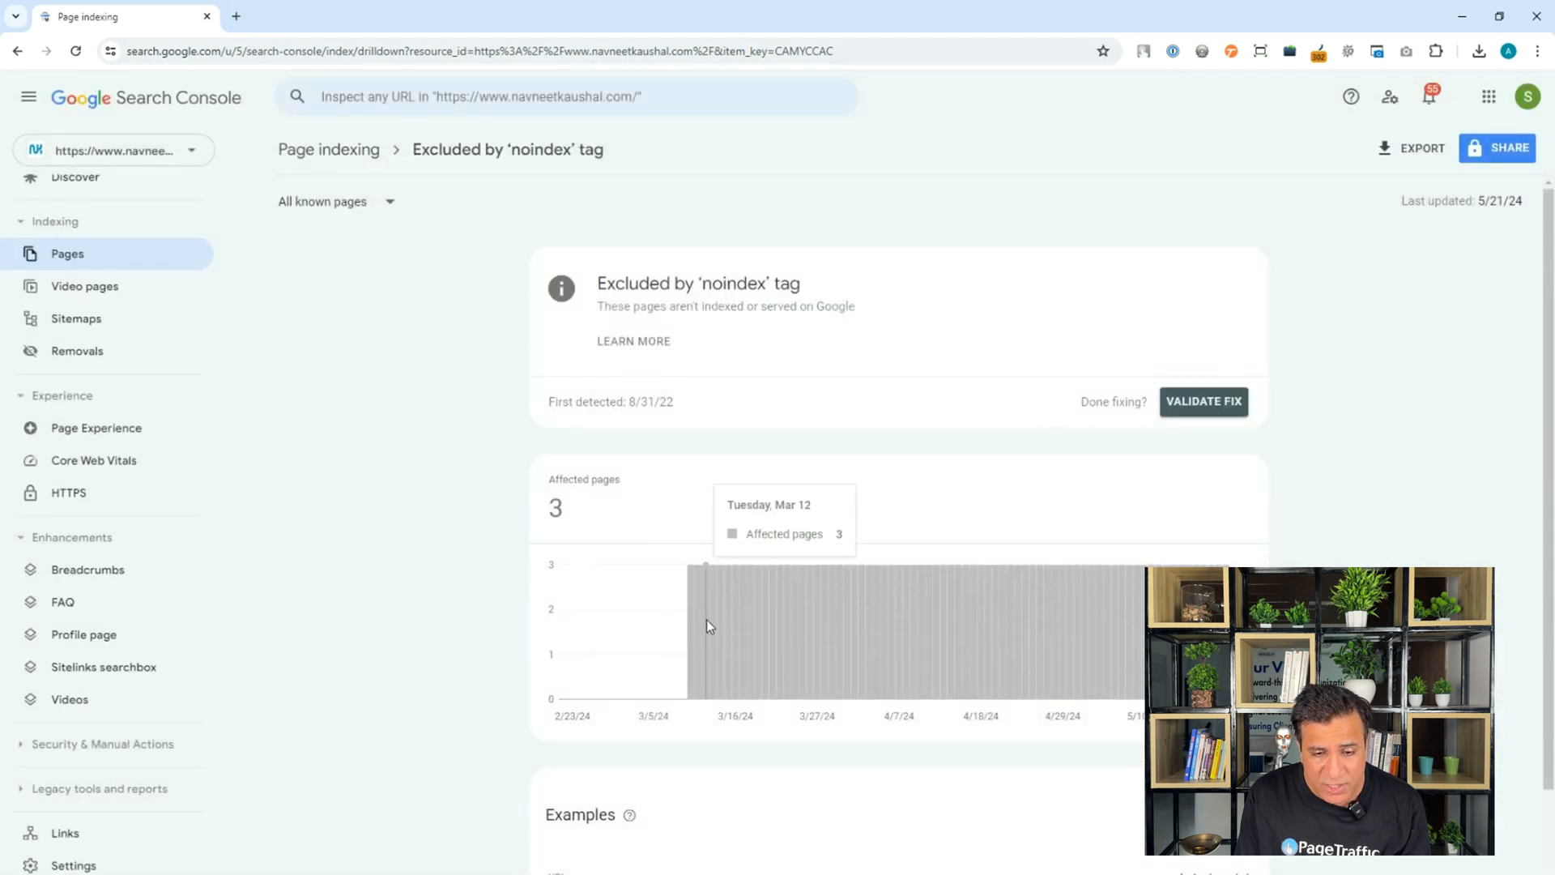
scroll("down", 3)
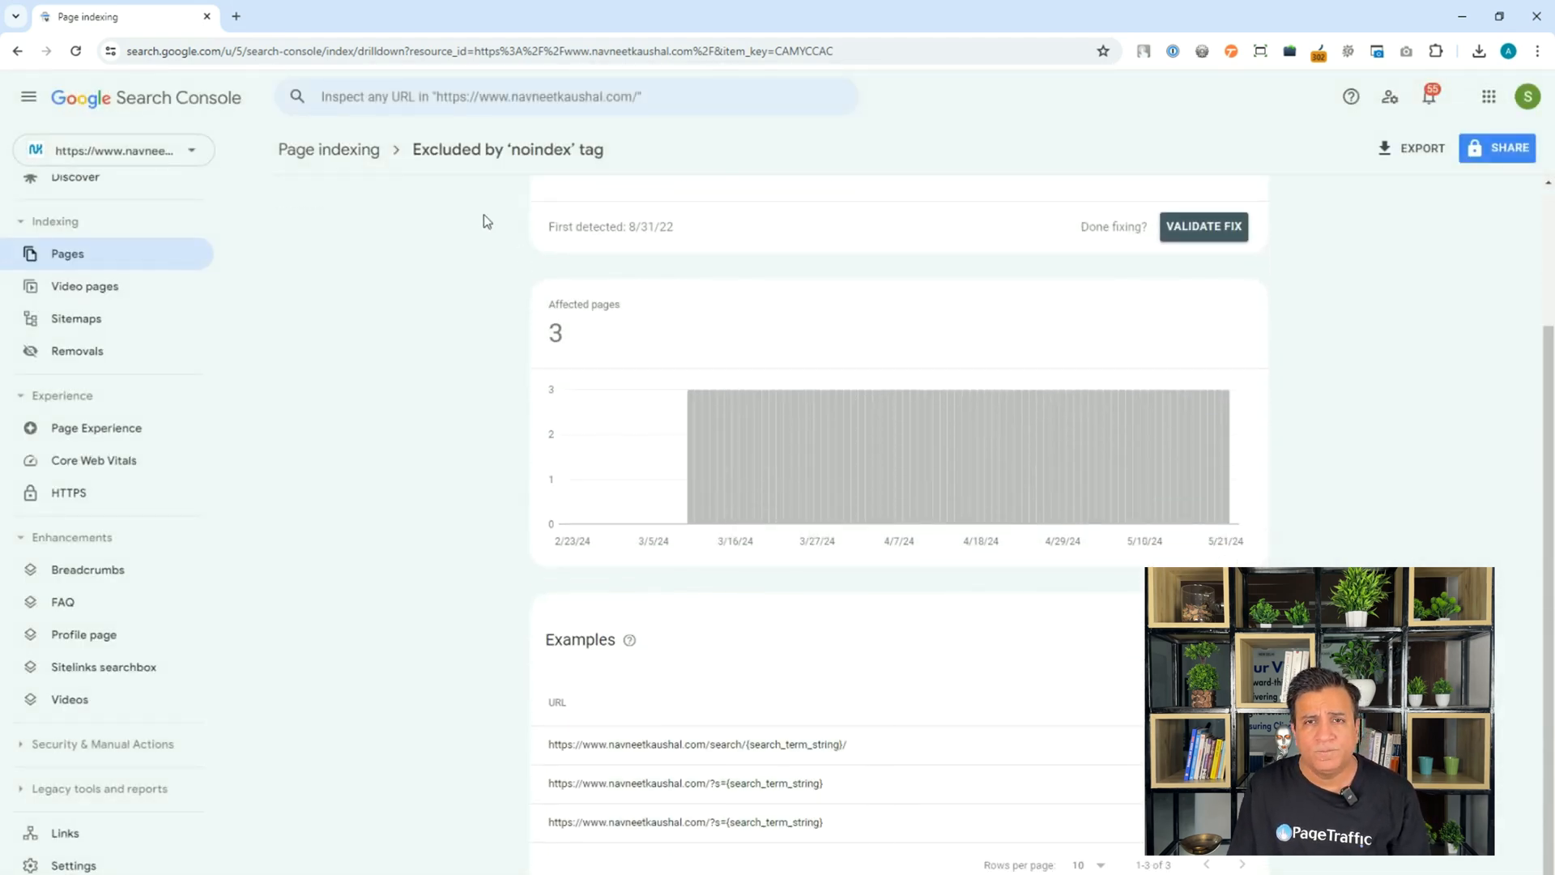
left_click(328, 149)
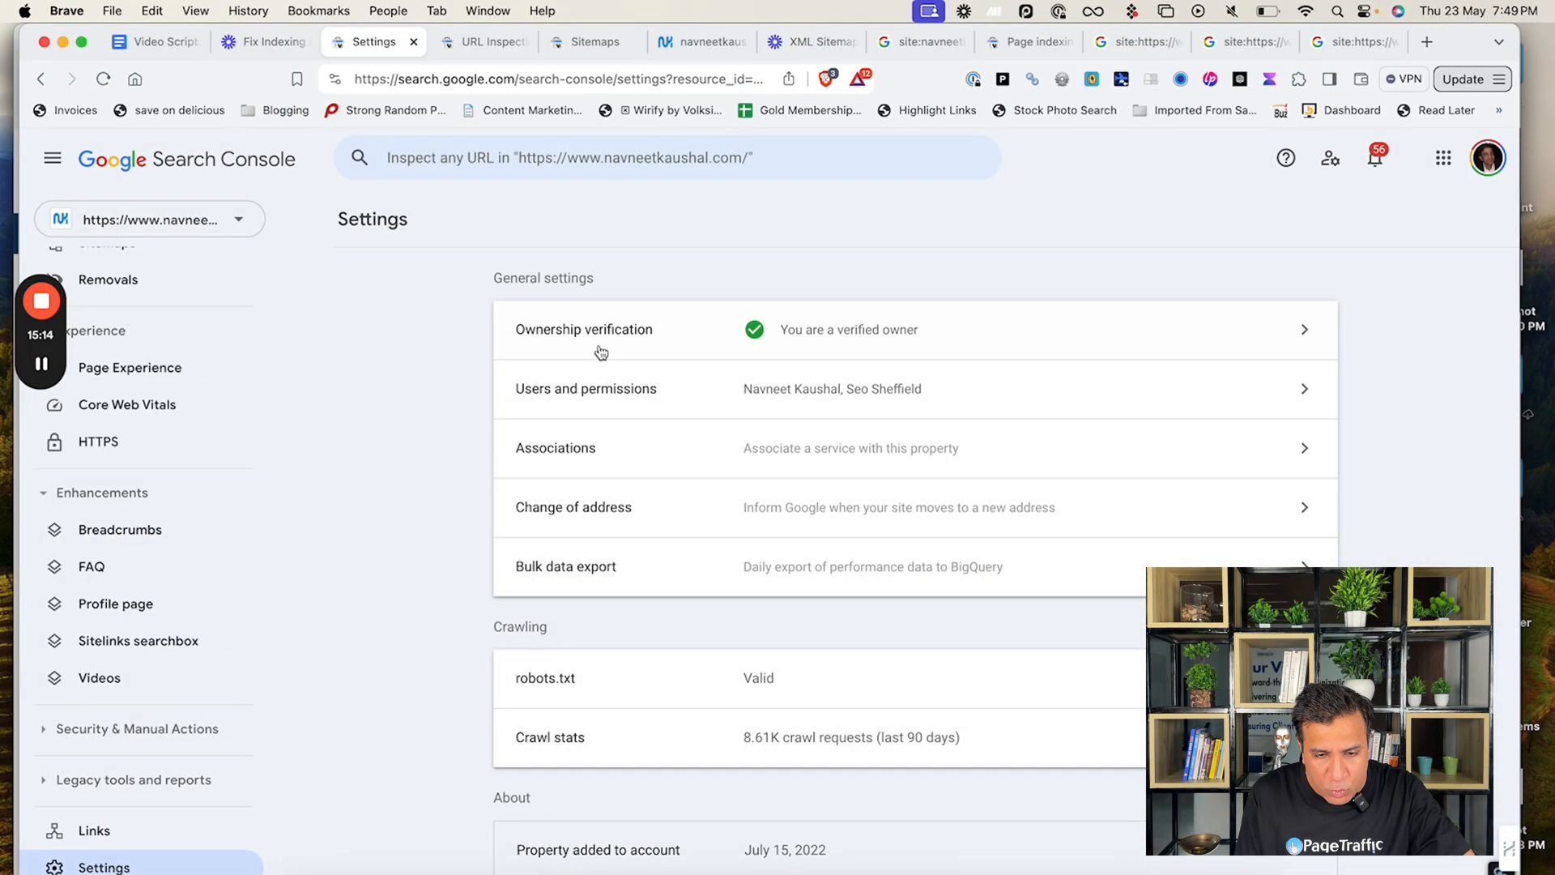
mouse_move(713, 698)
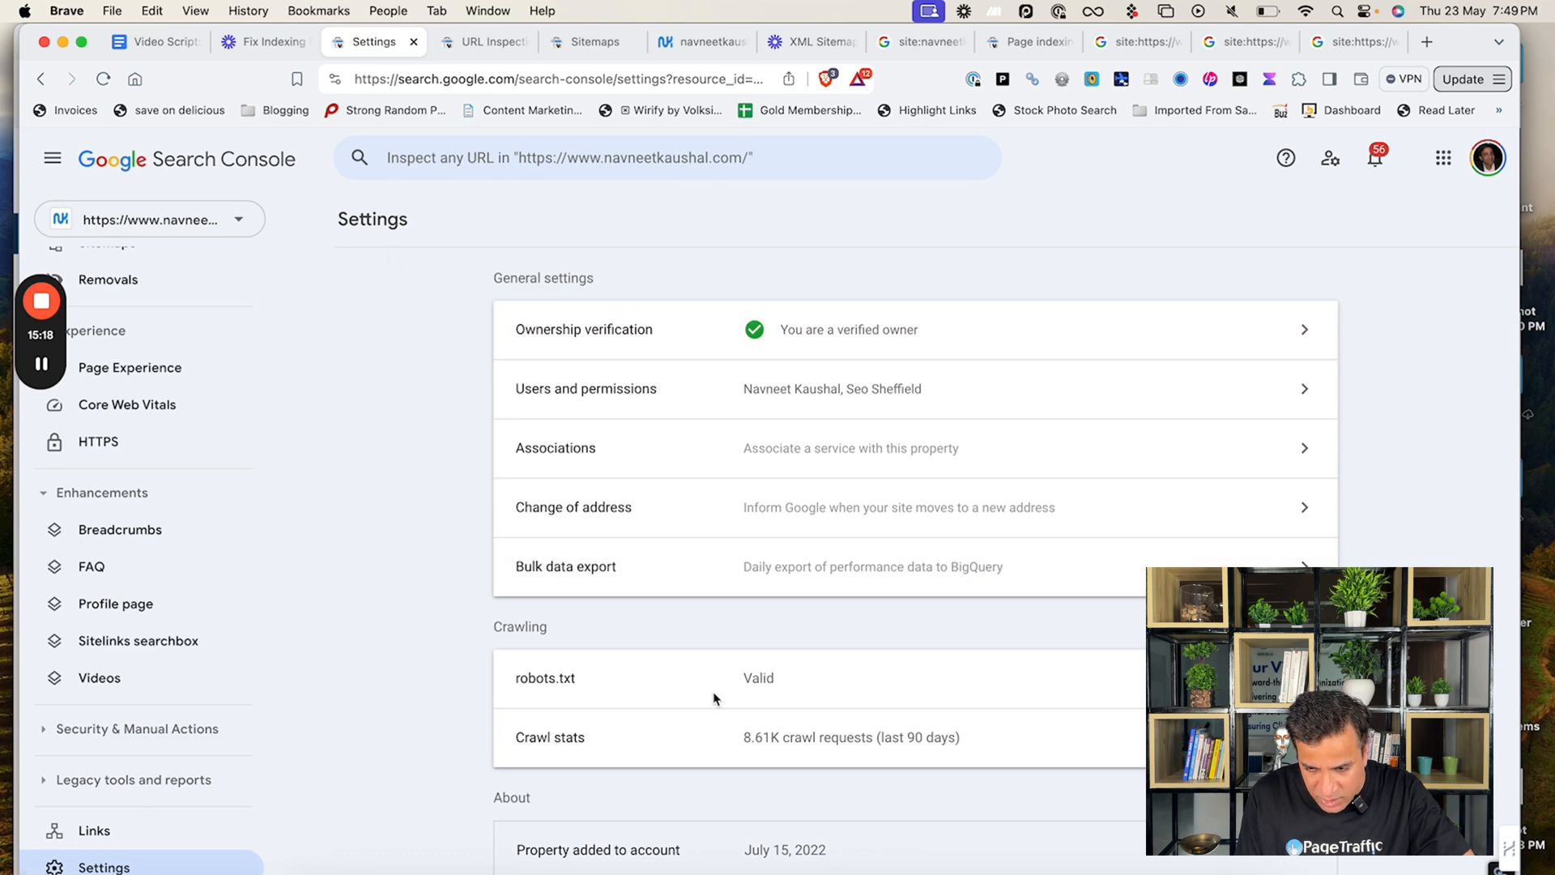
- Open Crawl stats: 8.61K requests, 485M downloaded, 814 ms average response
left_click(549, 737)
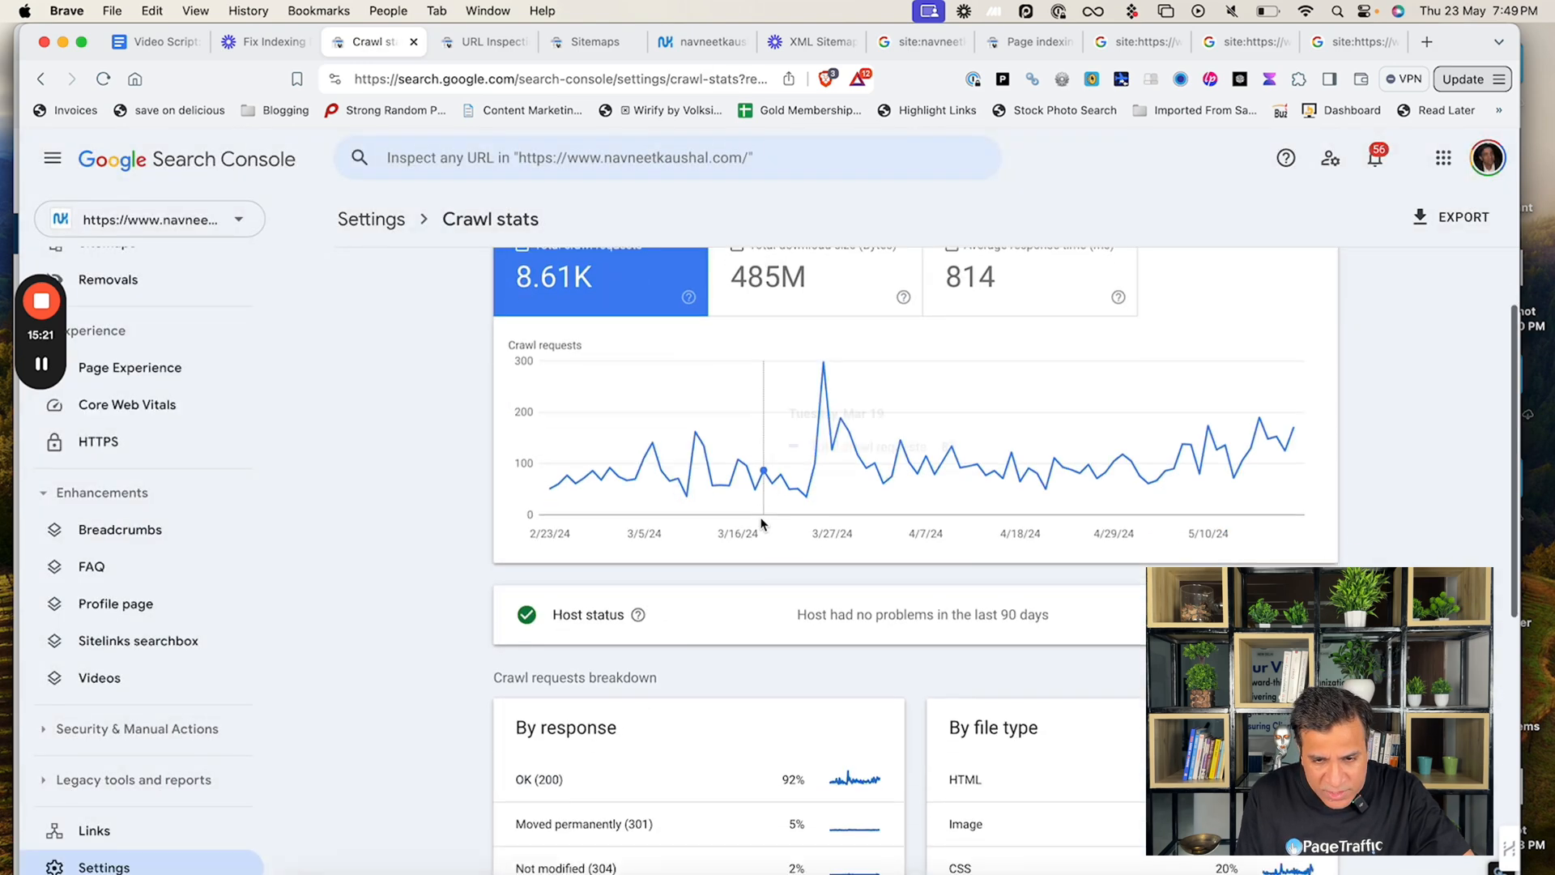